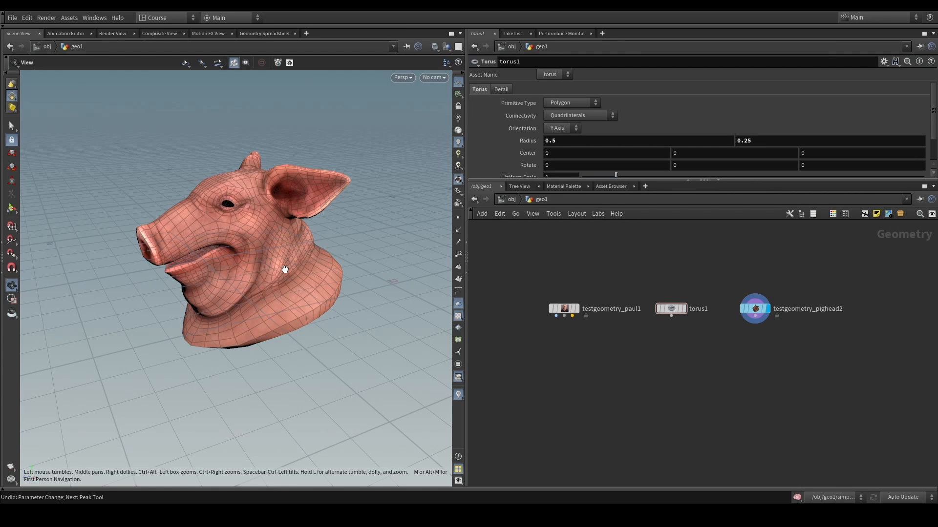
mouse_move(277, 269)
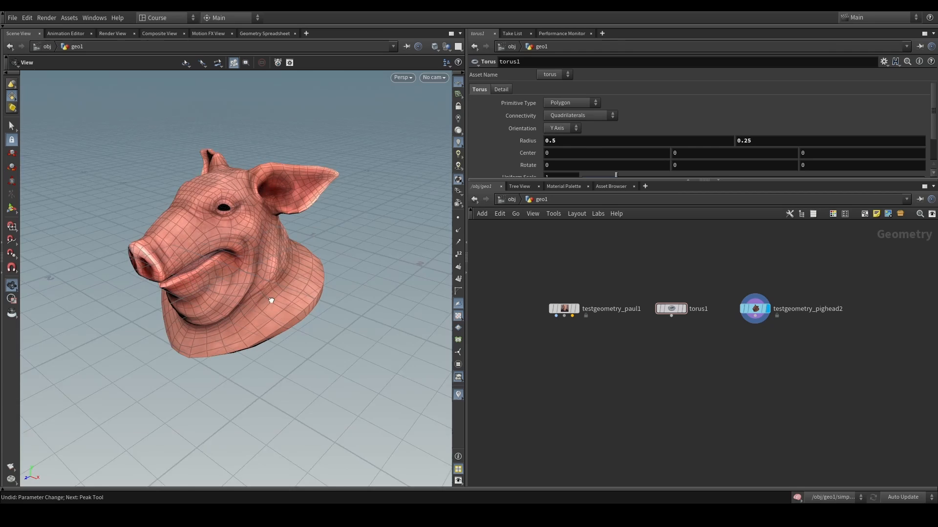
Wire a null under testgeometry_paul1, torus1 and testgeometry_pighead2.
left_click(563, 309)
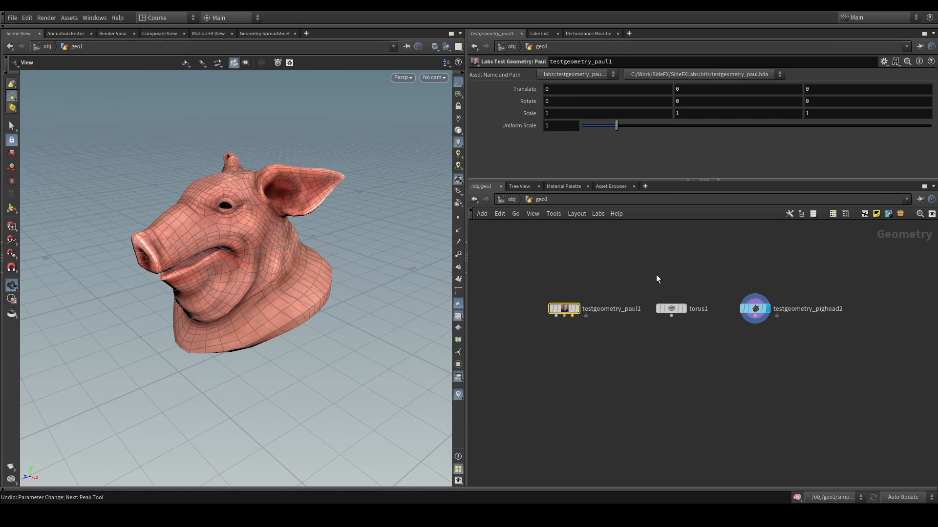
left_click(754, 309)
type("nu")
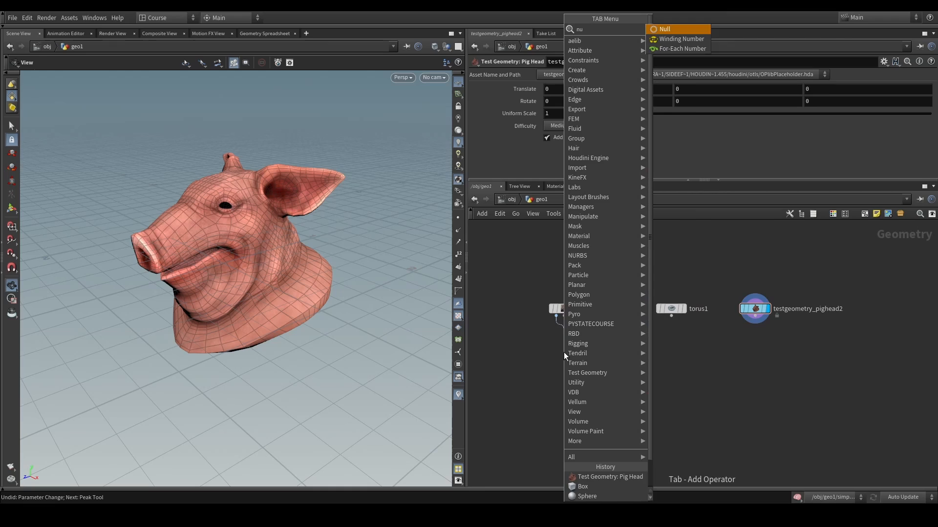
left_click(662, 29)
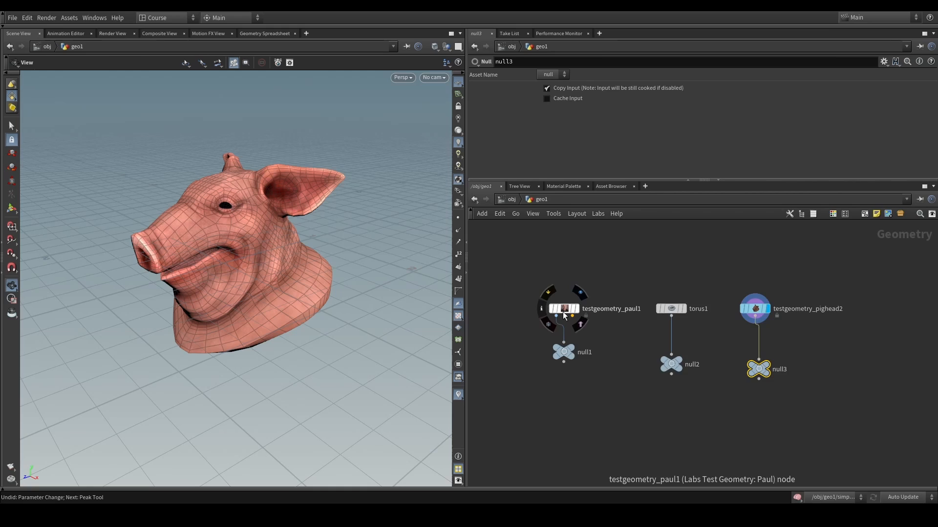
left_click(541, 309)
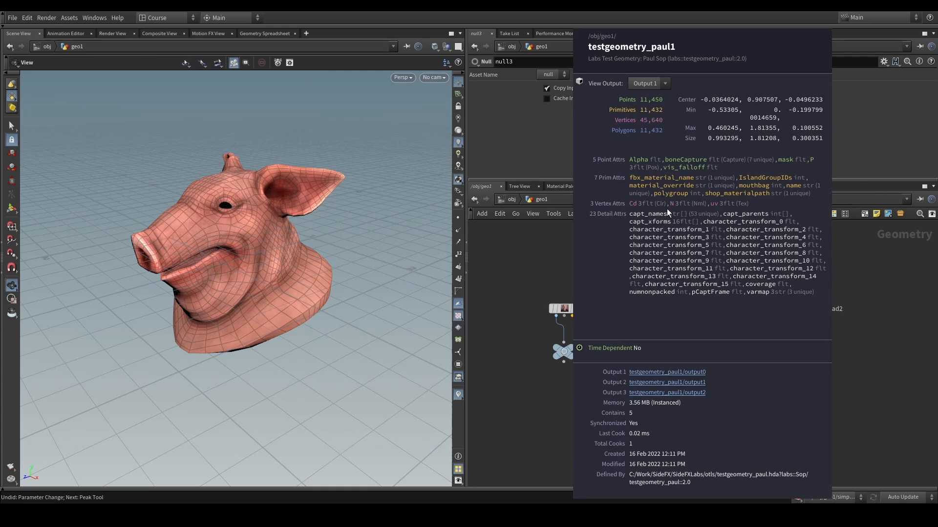
mouse_move(641, 190)
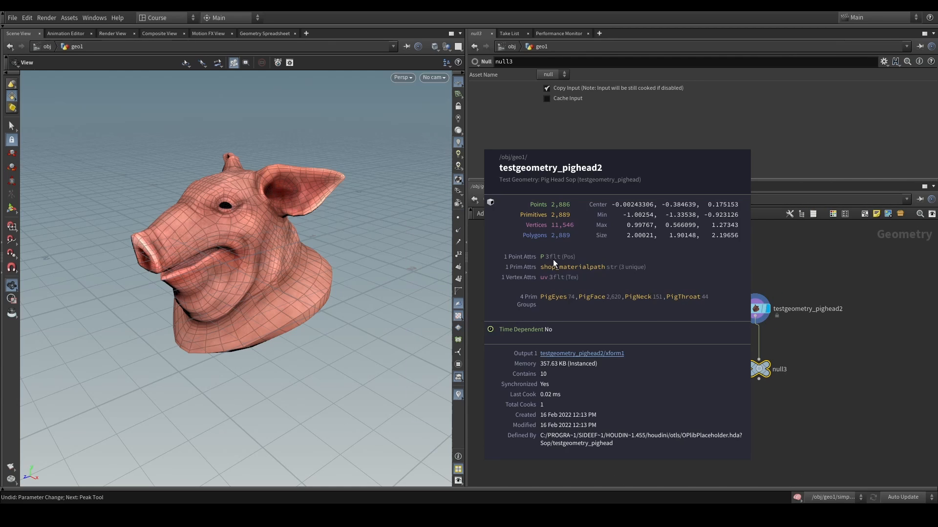
mouse_move(555, 297)
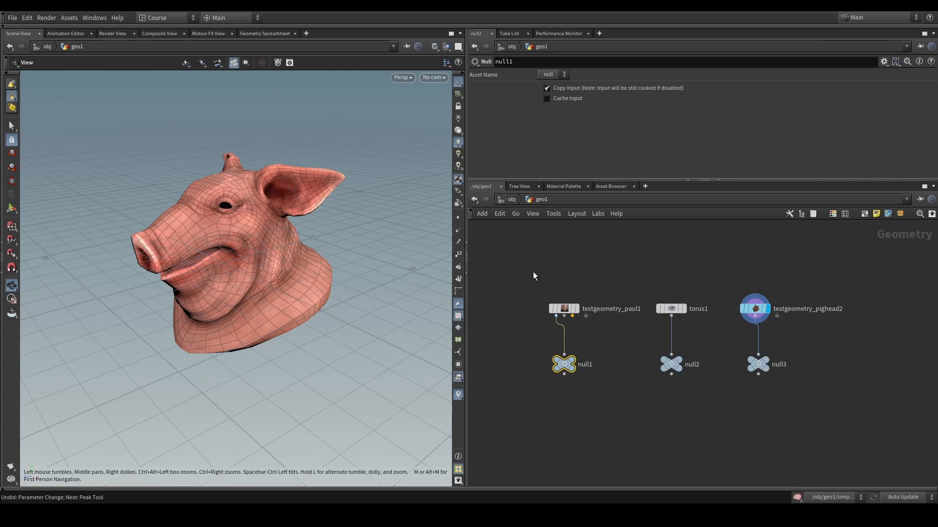
Insert a Transform with uniform scale 2.1 between Paul and null1, then collapse it to a subnet.
left_click(757, 364)
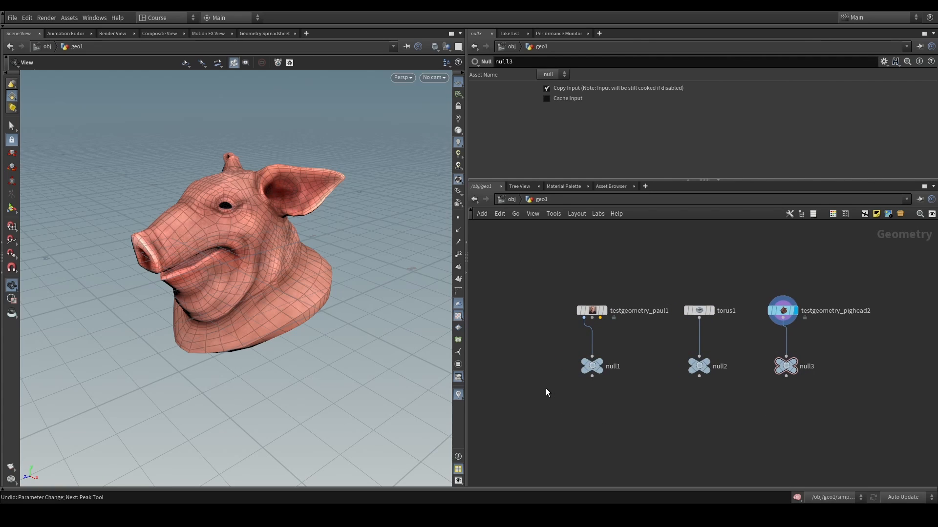
key("Tab")
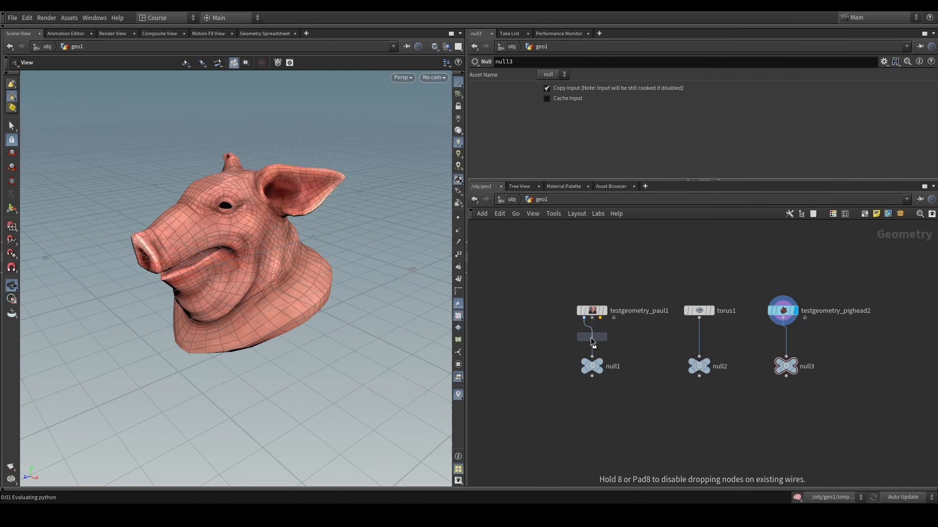
left_click(591, 337)
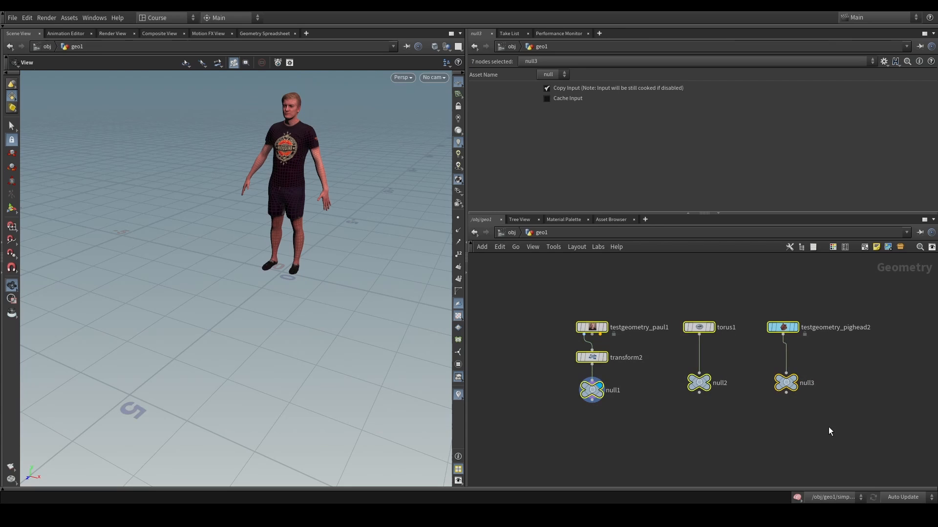
right_click(592, 357)
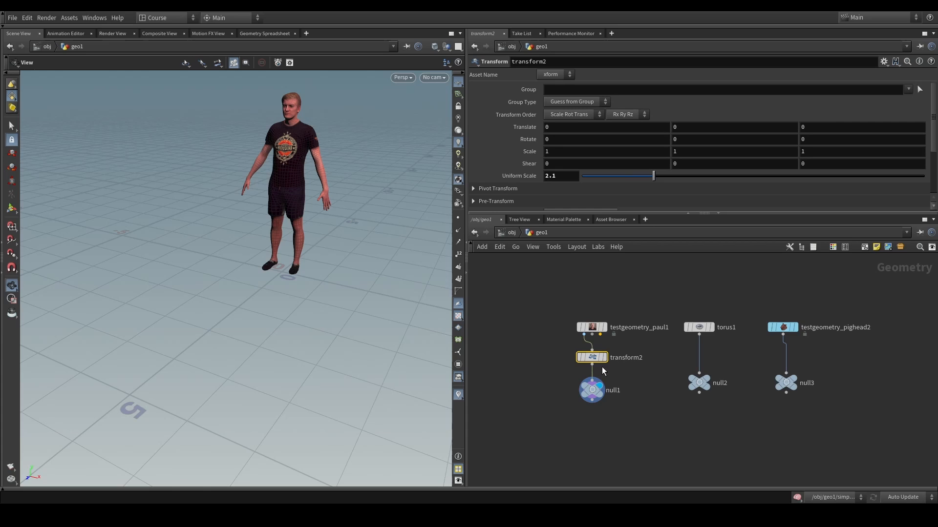
right_click(591, 357)
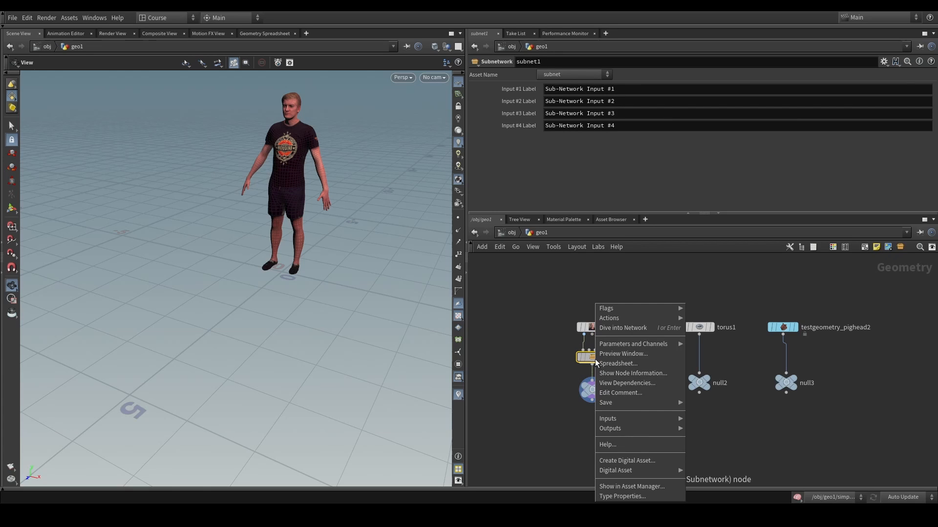
Create a digital asset named my_asset from the subnetwork.
left_click(627, 461)
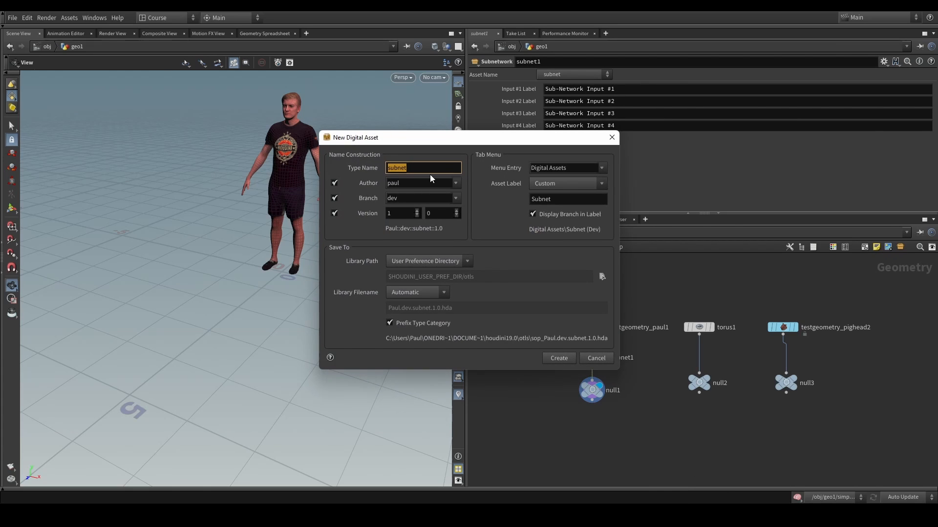
type("m")
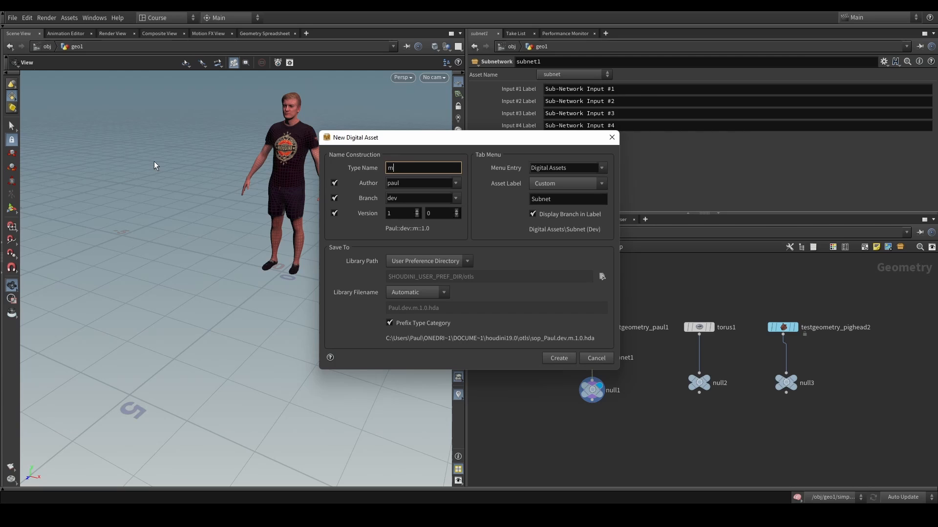
type("y_asset")
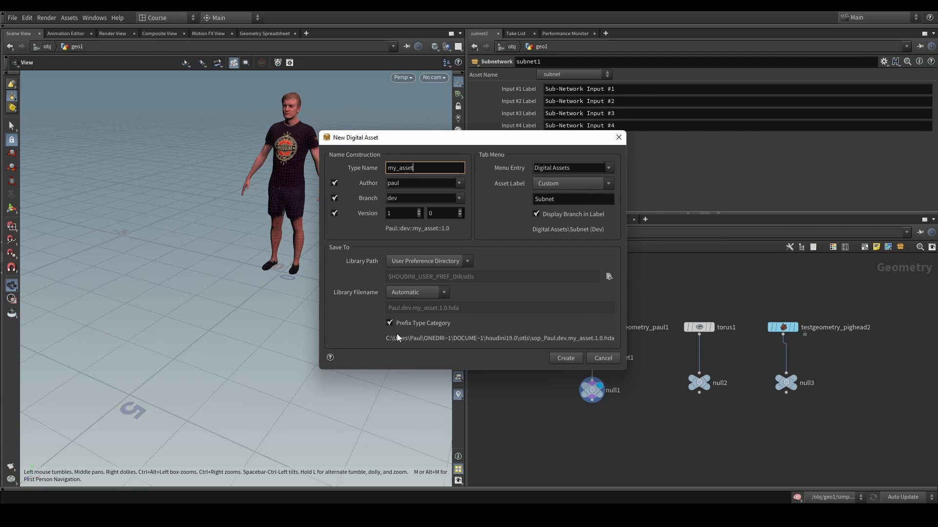
left_click(565, 358)
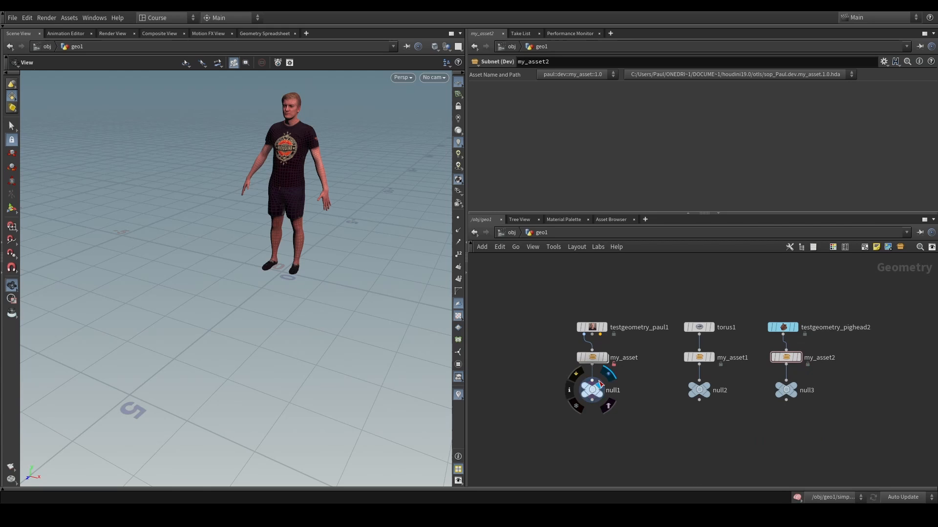
Add a Peak after transform2 inside my_asset and save the node type from geo1.
right_click(592, 357)
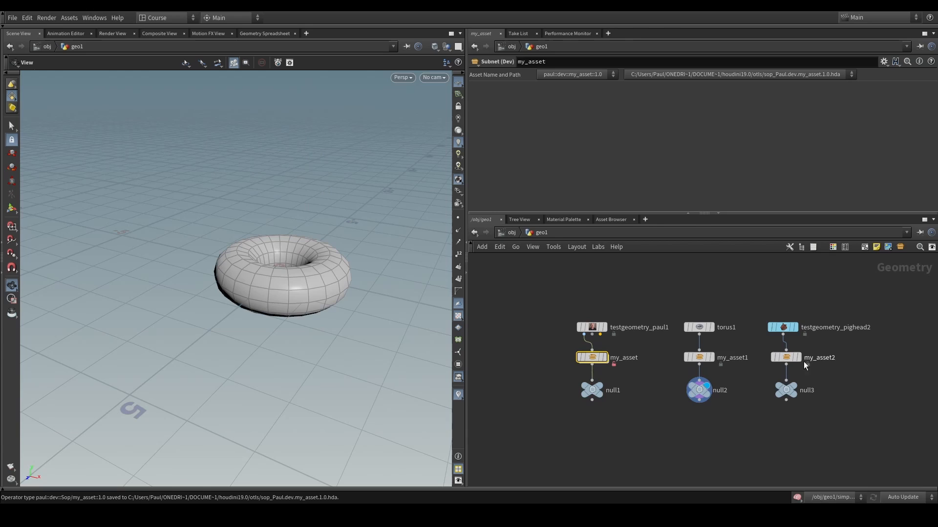
mouse_move(645, 354)
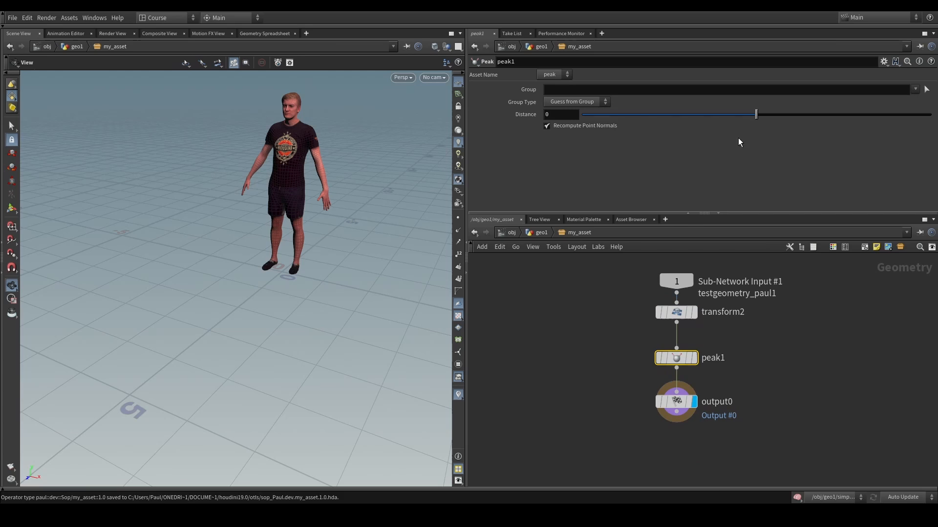
left_click(539, 232)
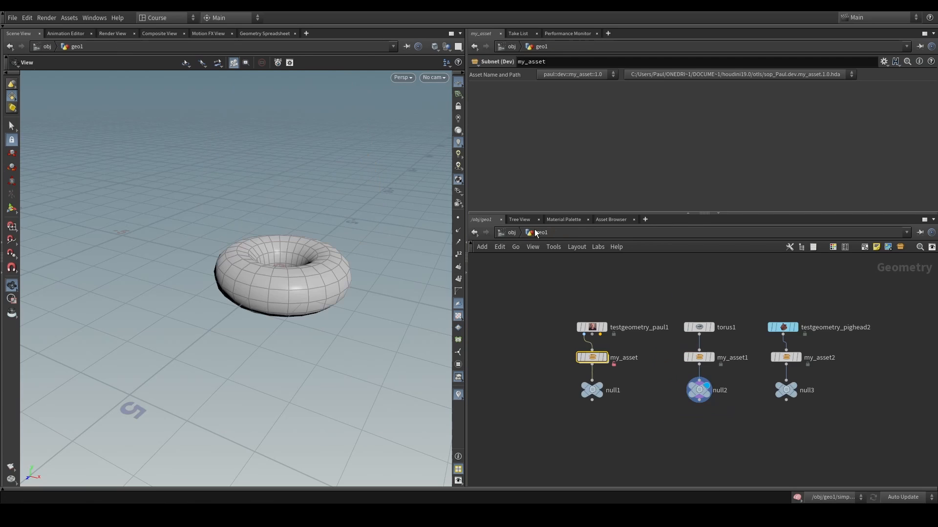
right_click(591, 357)
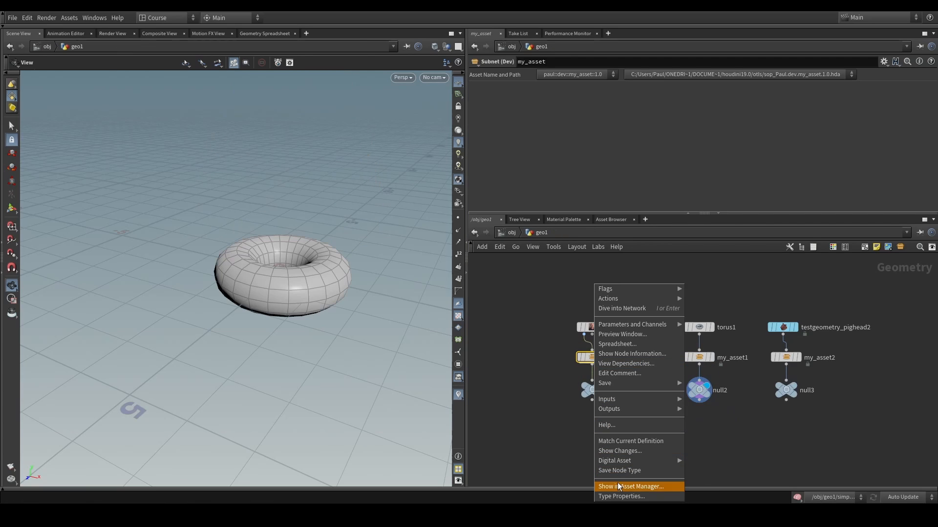
left_click(620, 471)
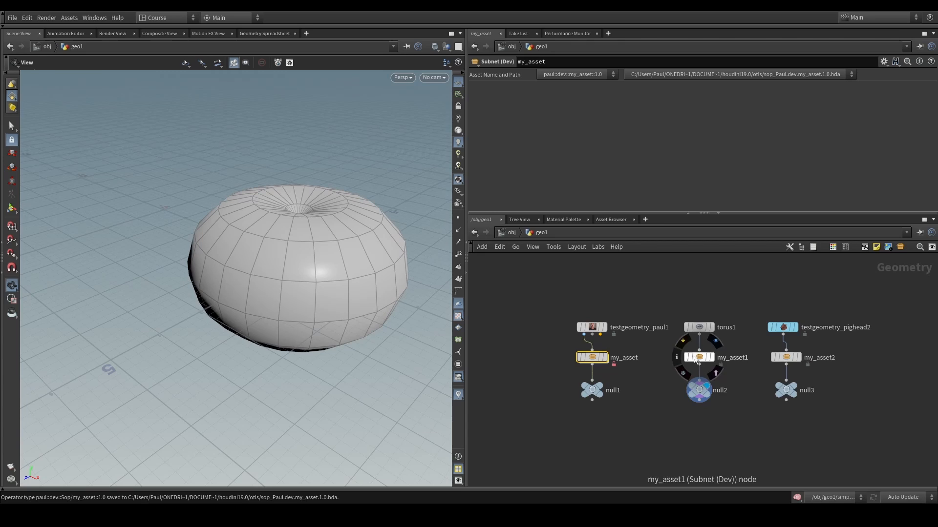
double_click(784, 357)
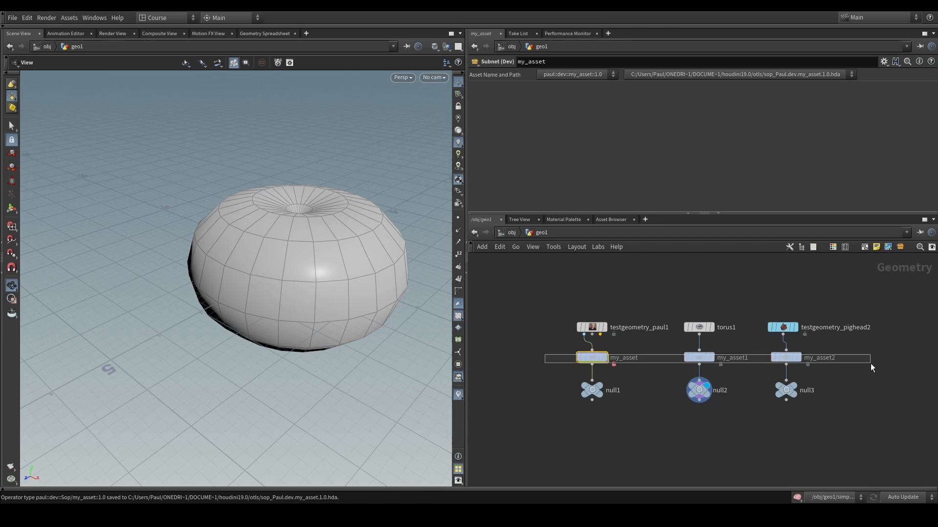
Paste the copied transform and peak pair into the streams ahead of each null.
left_click(785, 357)
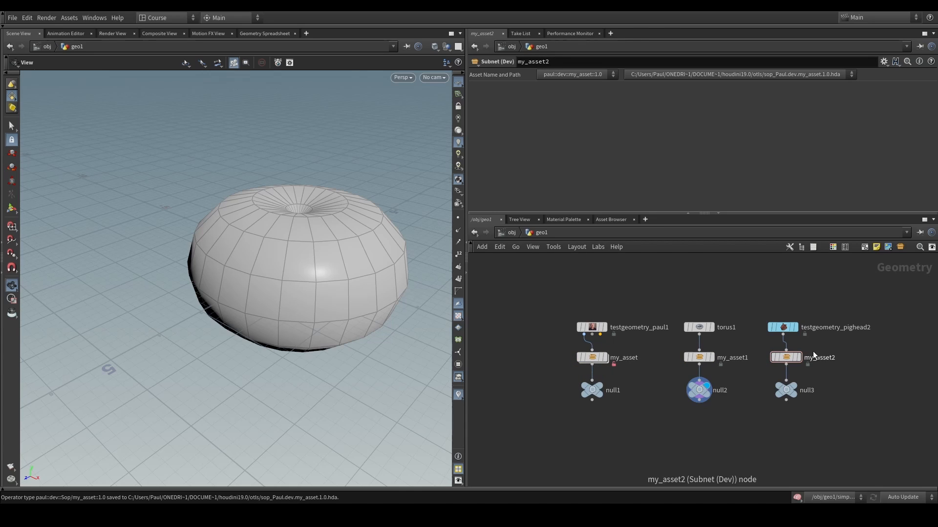
double_click(607, 357)
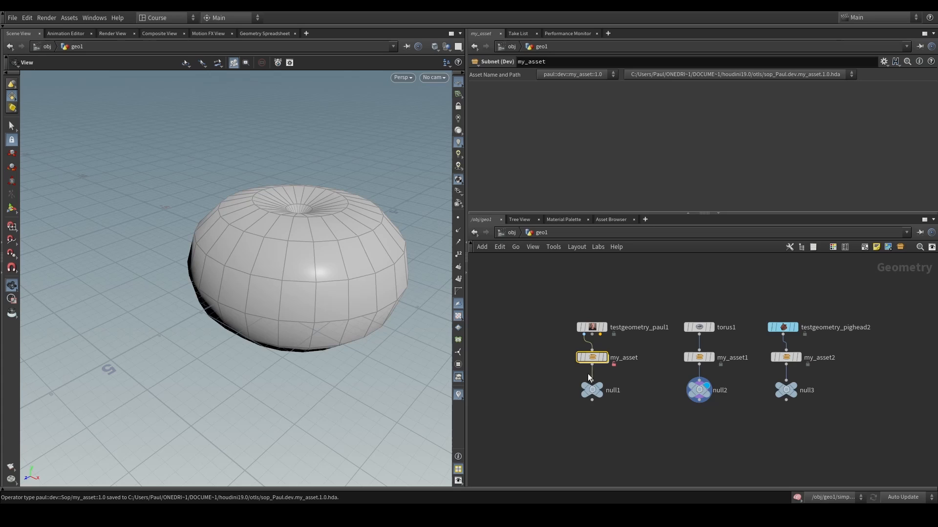
double_click(591, 357)
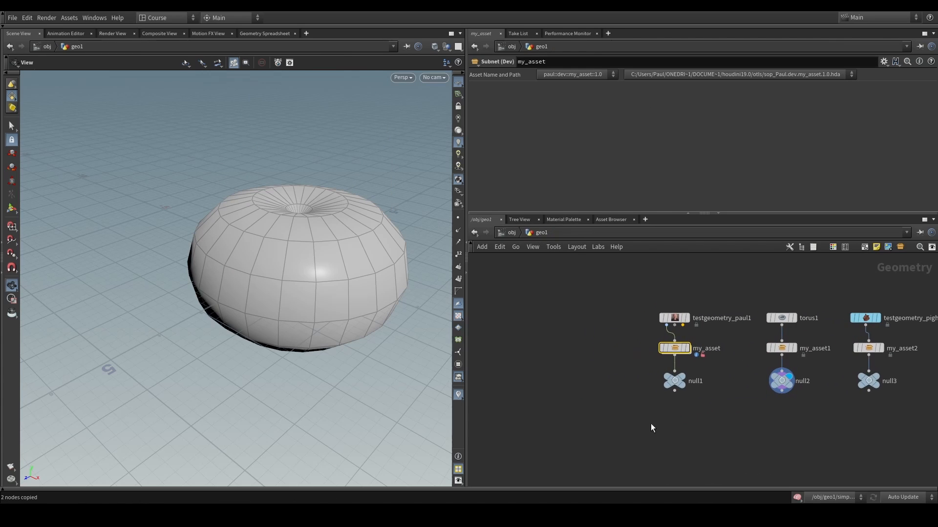
key("ctrl+v")
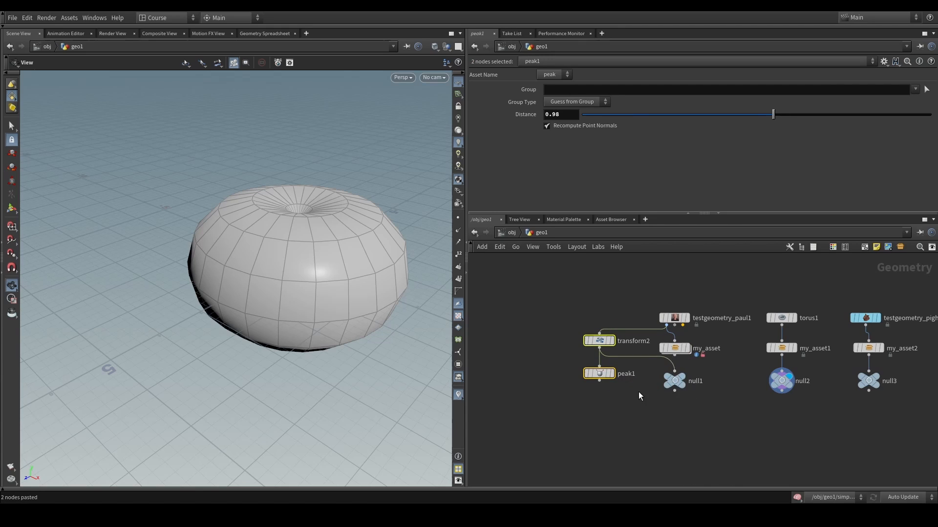
left_click(598, 341)
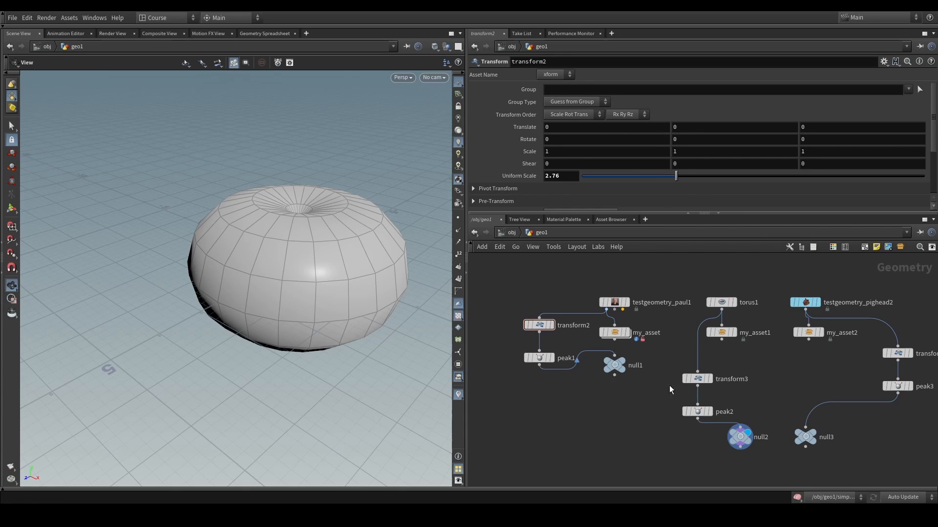
Drop the pig head's pair and feed the torus through reference copies of transform2 and peak1.
left_click(897, 386)
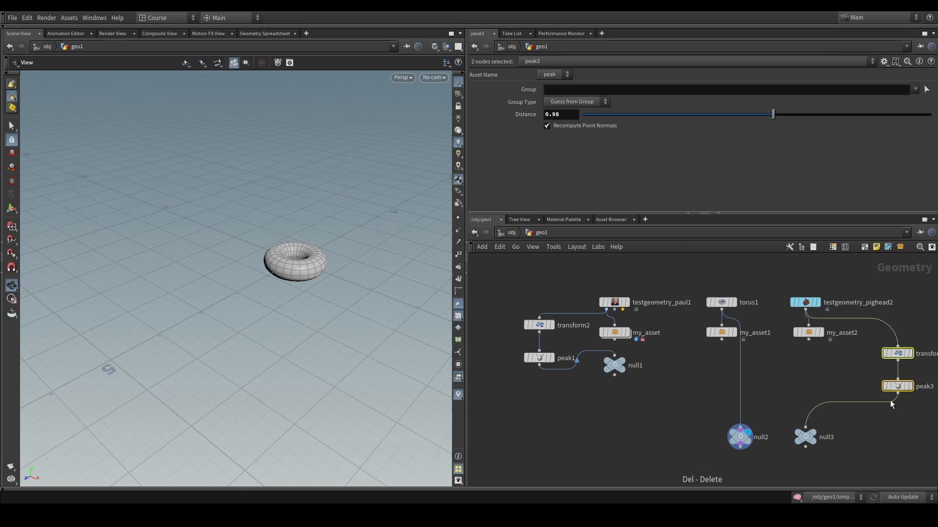
right_click(538, 325)
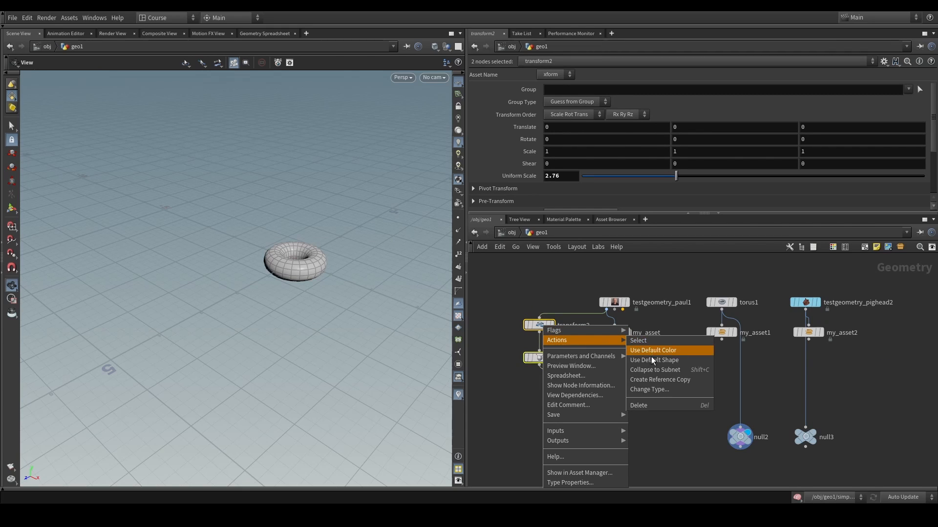
left_click(660, 379)
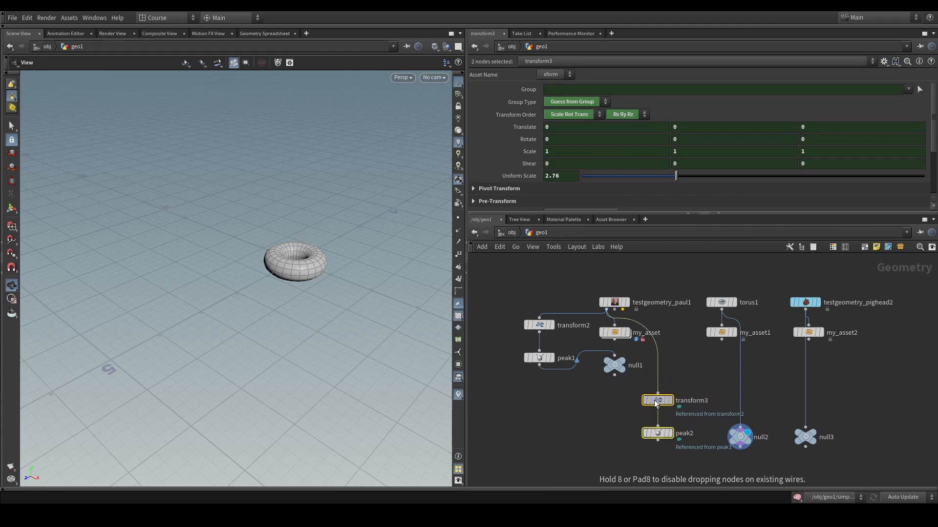
left_click(656, 400)
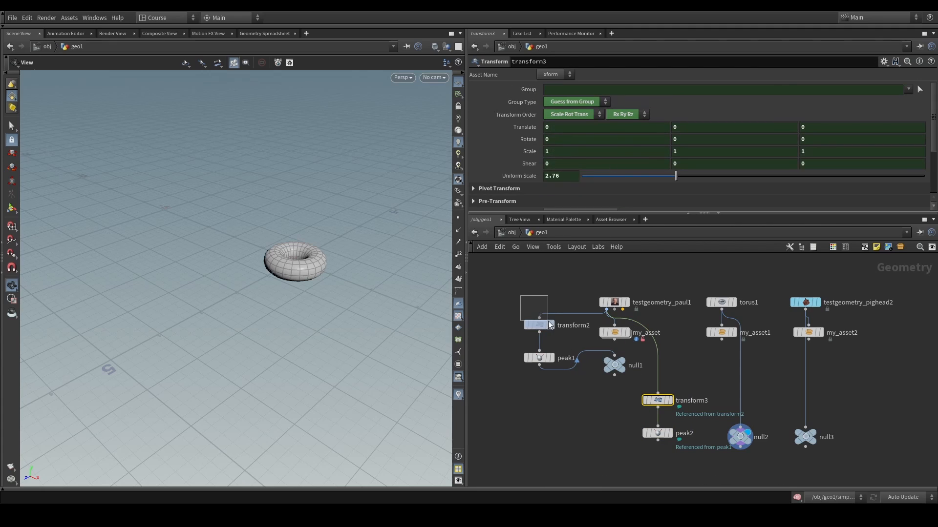
Set transform2's uniform scale to 1.3.
left_click(538, 325)
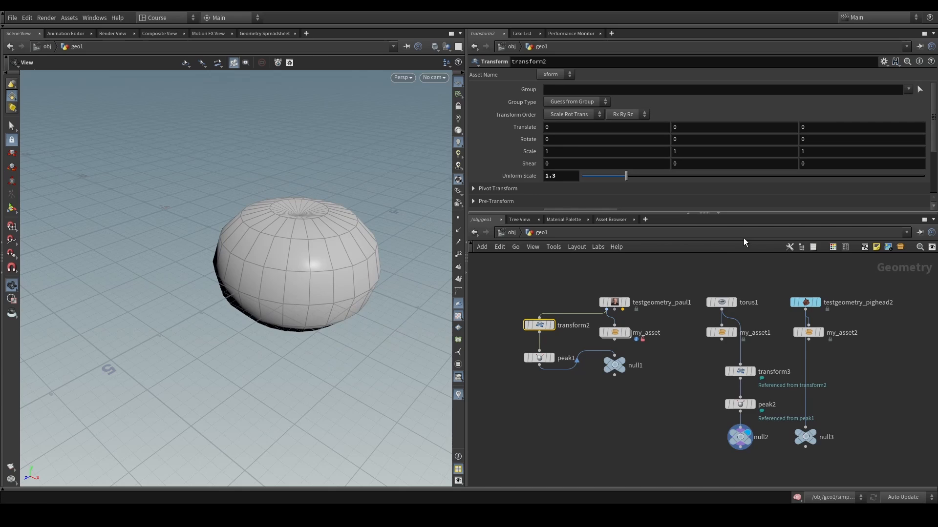
left_click(739, 436)
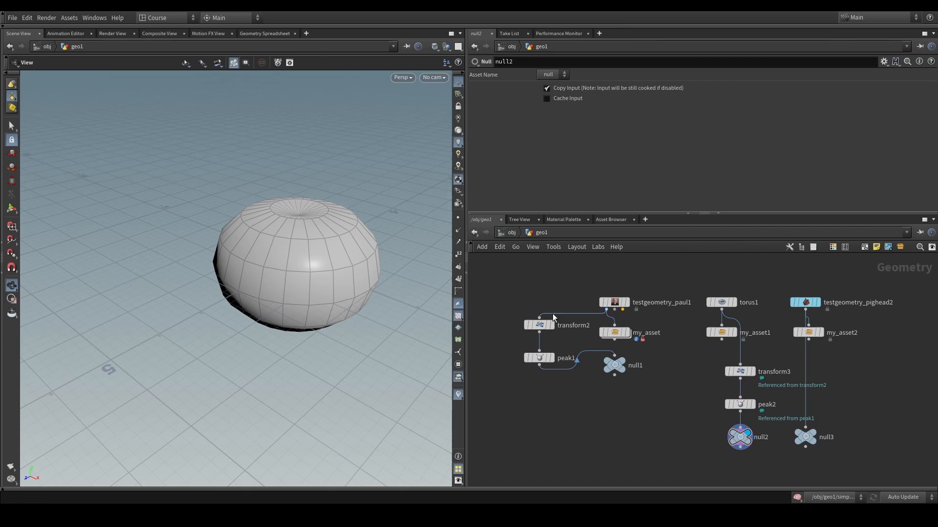
left_click(539, 325)
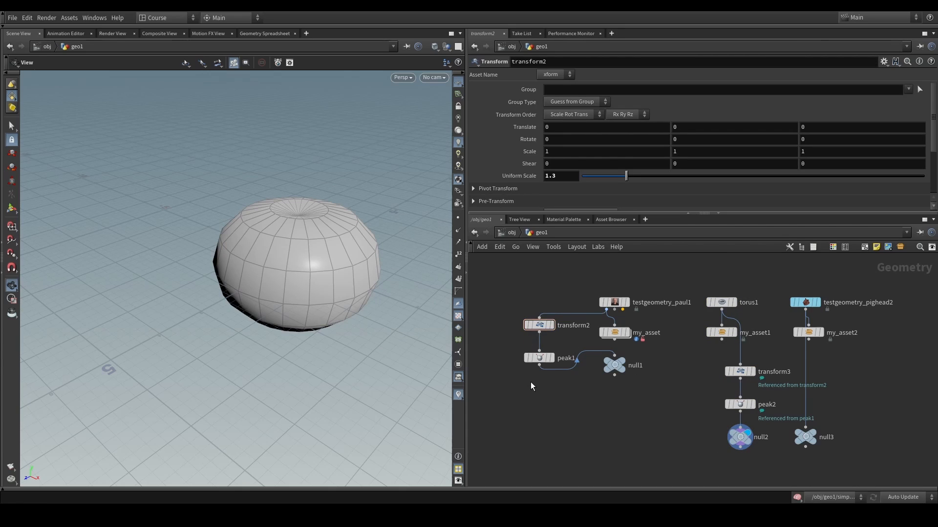
mouse_move(844, 410)
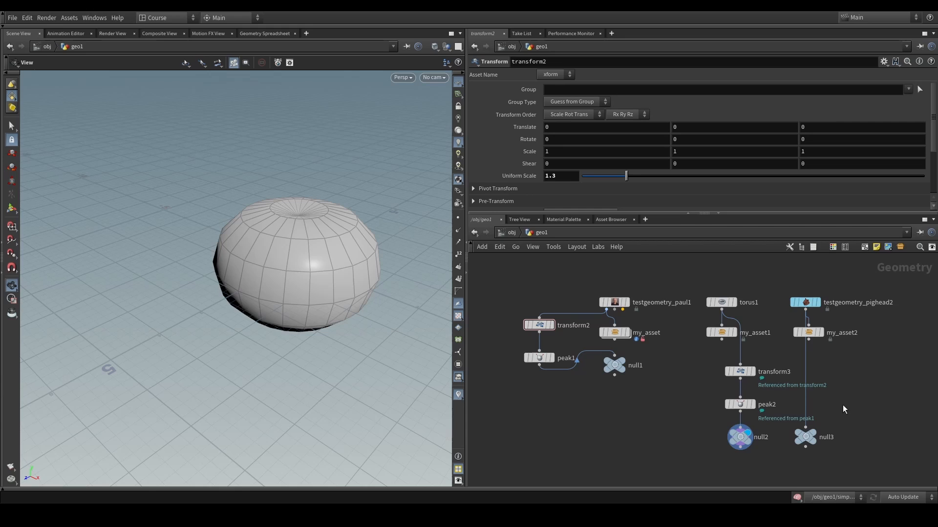
mouse_move(853, 407)
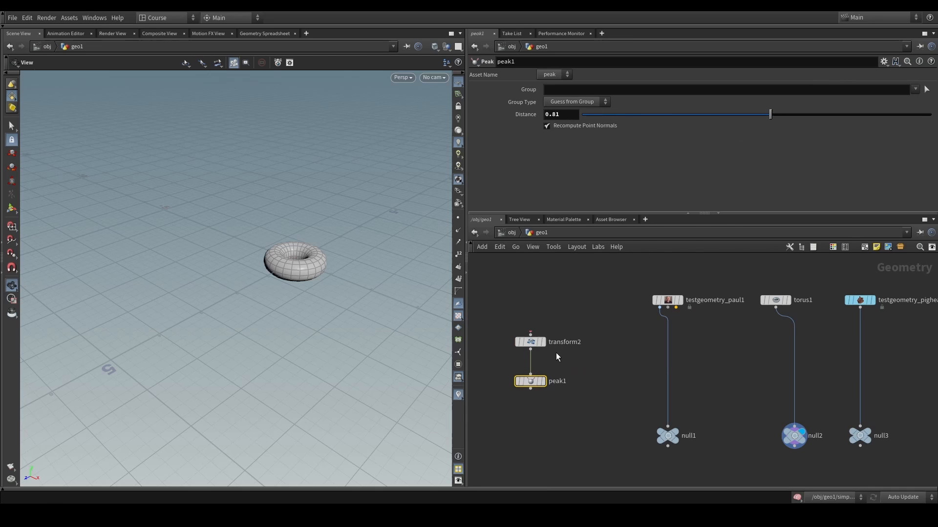
Remove the asset and copied nodes and add an Invoke Compiled Block before null1.
left_click(530, 342)
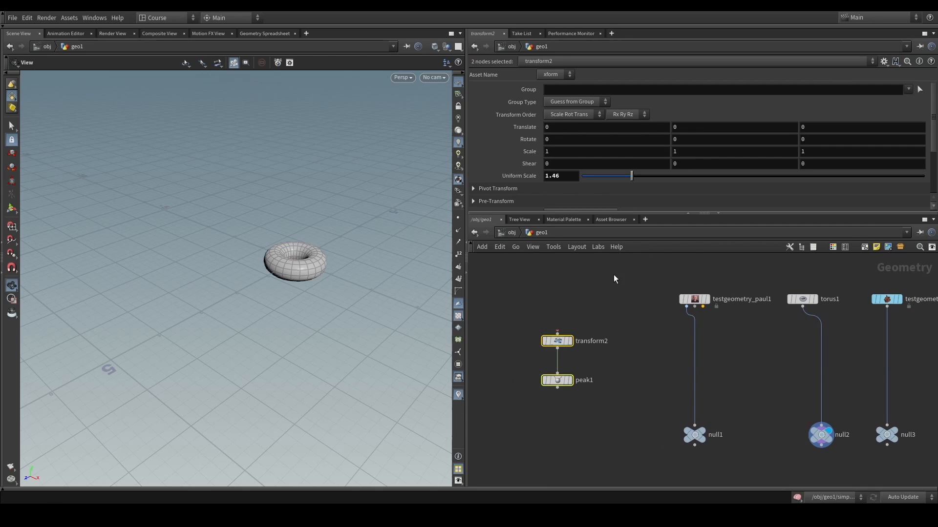
left_click(556, 380)
type("invo")
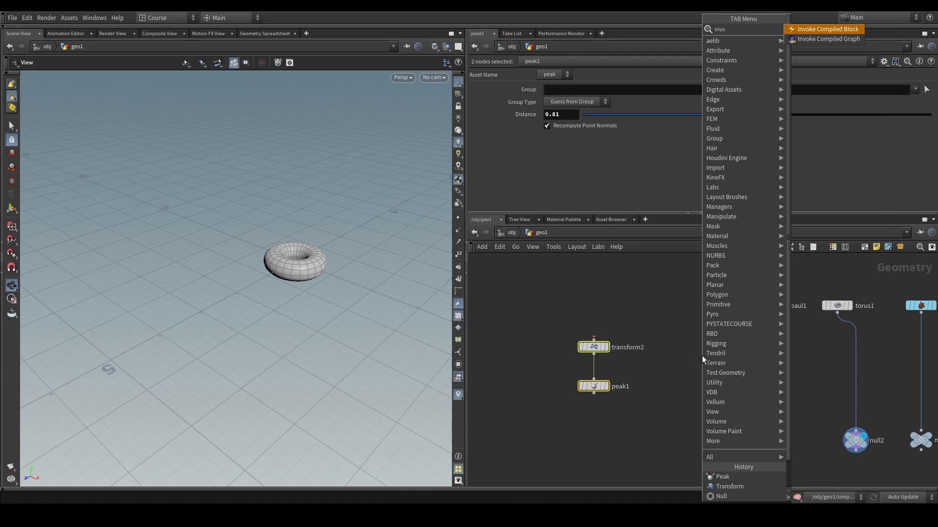
left_click(825, 29)
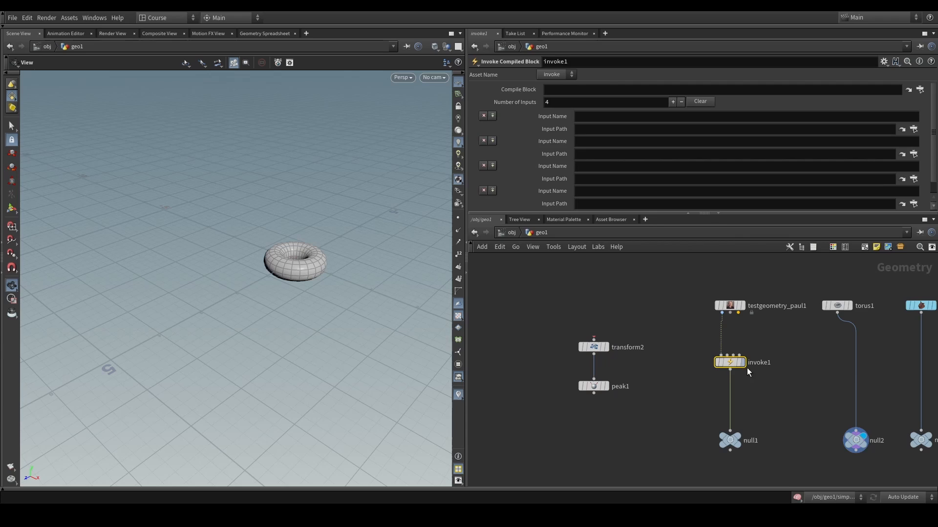
mouse_move(531, 67)
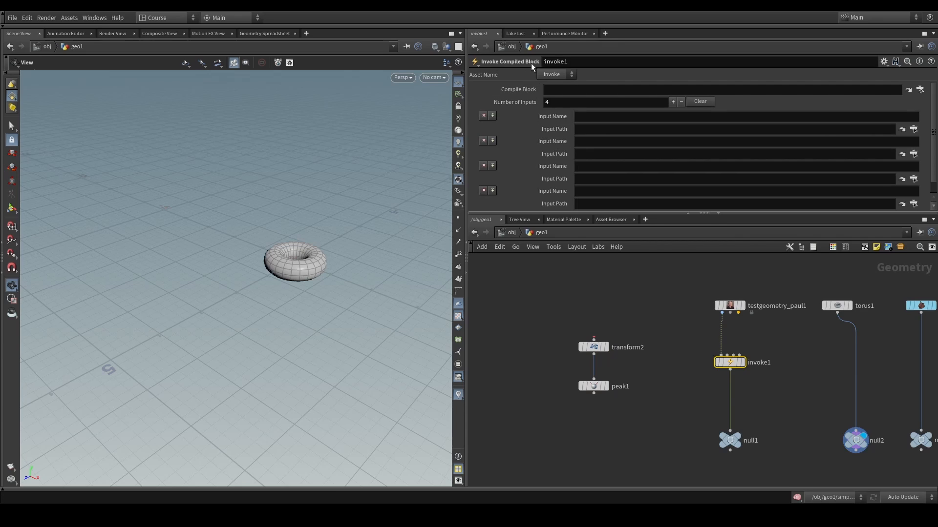
mouse_move(510, 101)
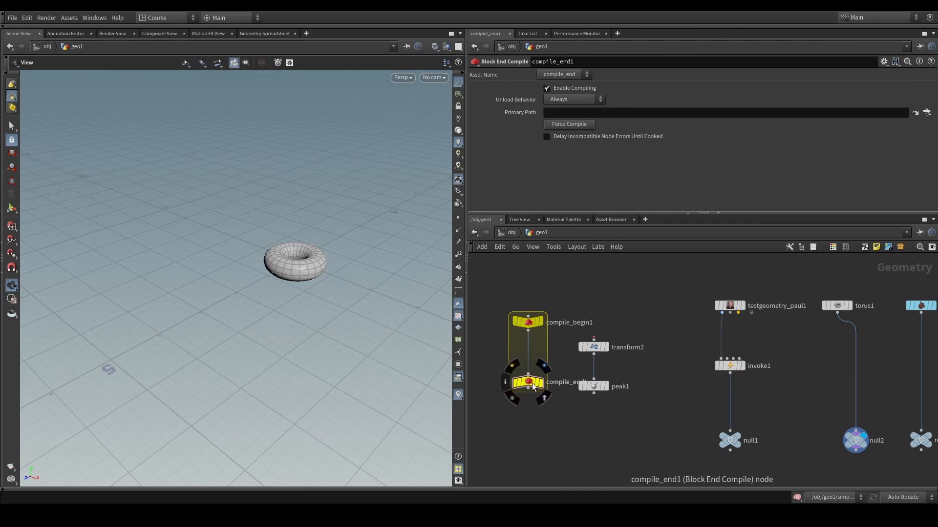
Wrap transform2 and peak1 in the block, target ../compile_end1 from invoke1, name the input in1.
left_click(594, 347)
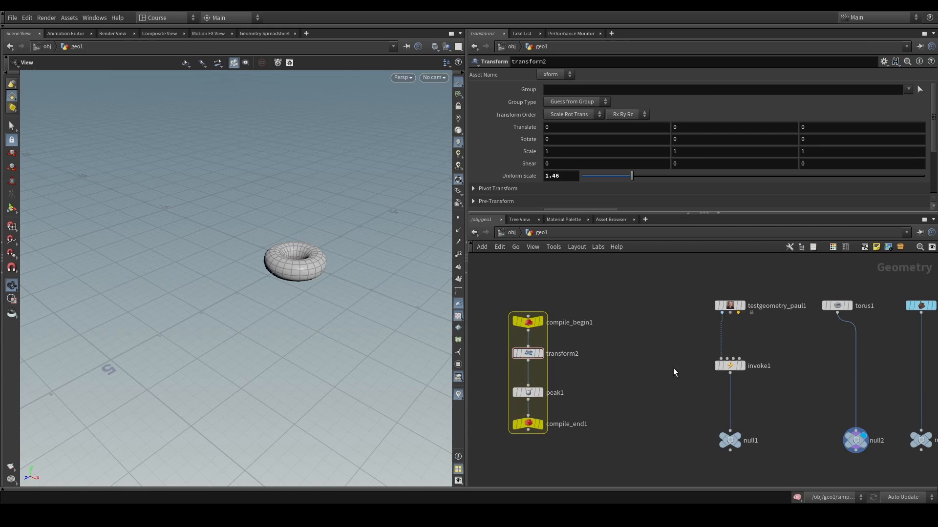
left_click(729, 366)
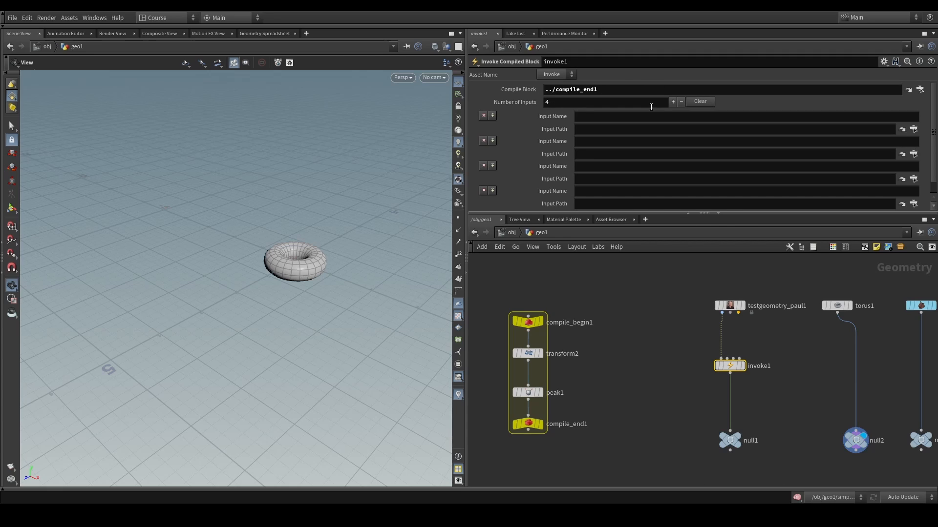
mouse_move(506, 103)
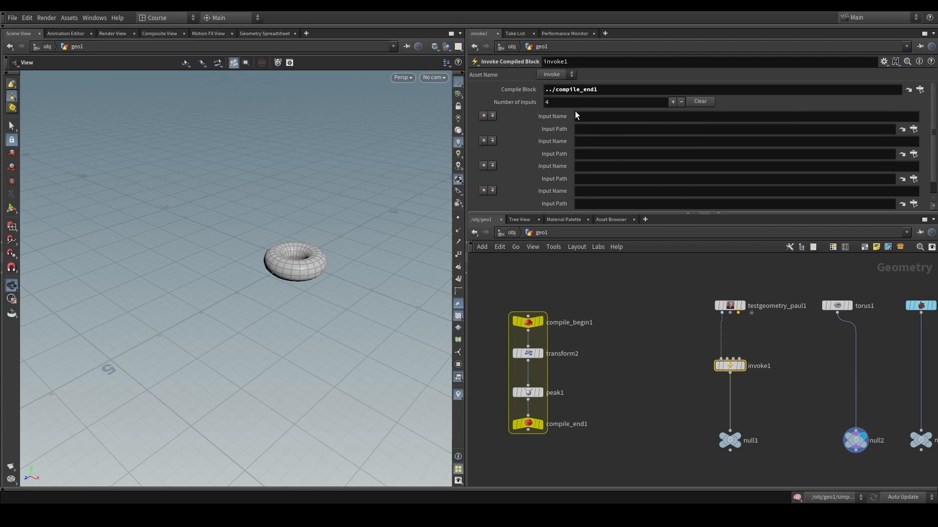
mouse_move(561, 288)
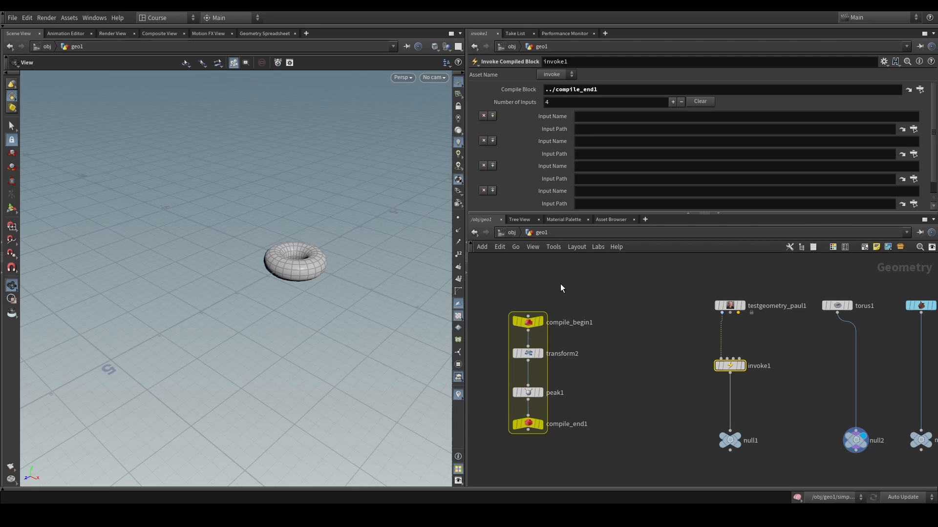
left_click(527, 322)
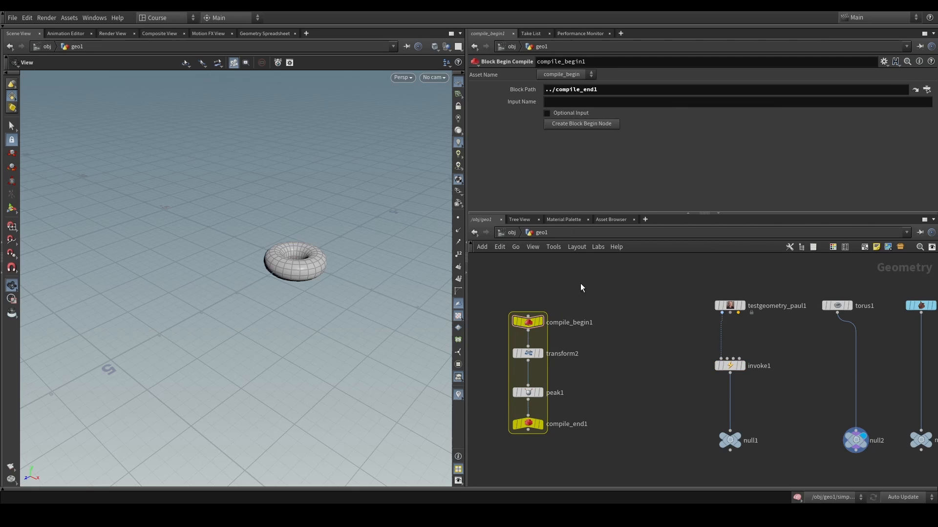
mouse_move(527, 322)
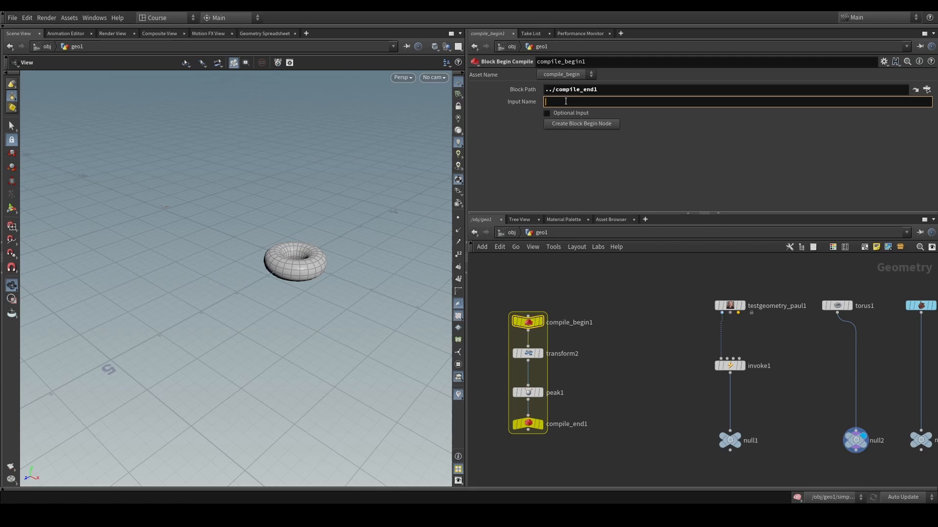
type("in1")
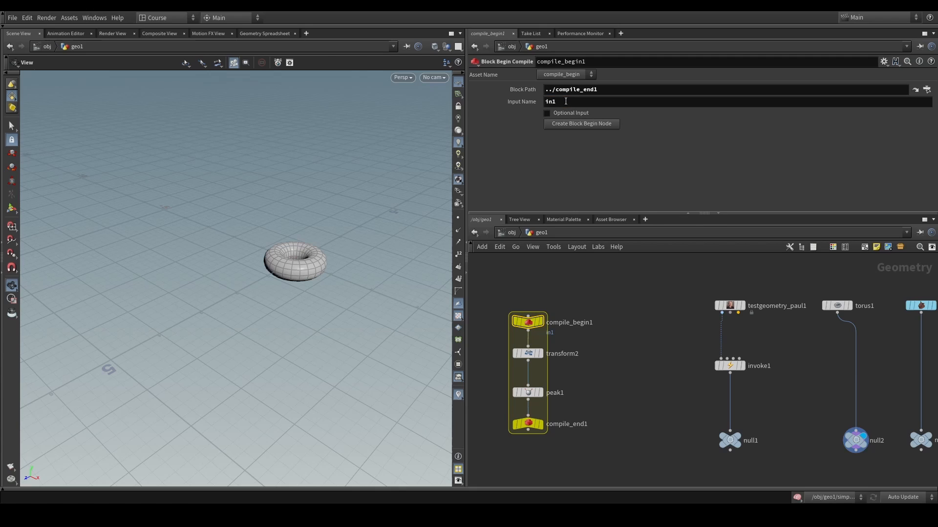
left_click(729, 365)
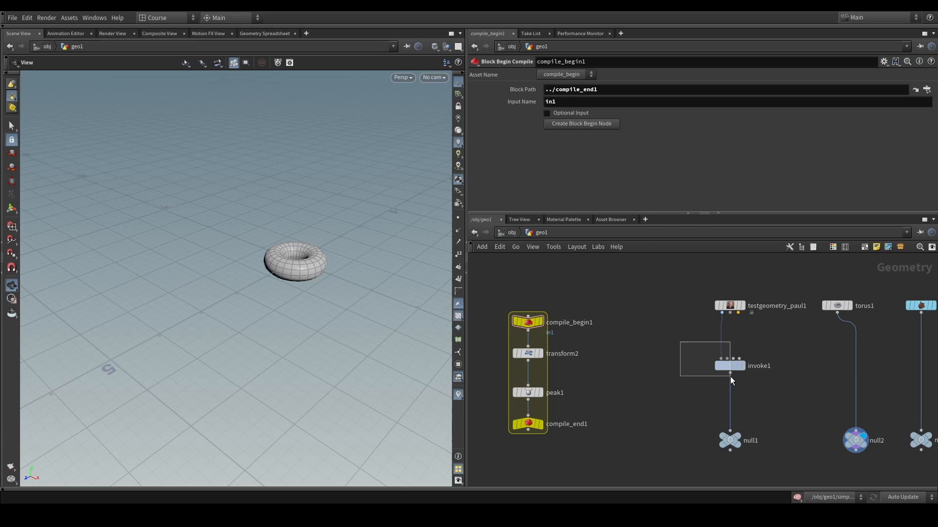
Give invoke1 a single input named in1.
left_click(729, 365)
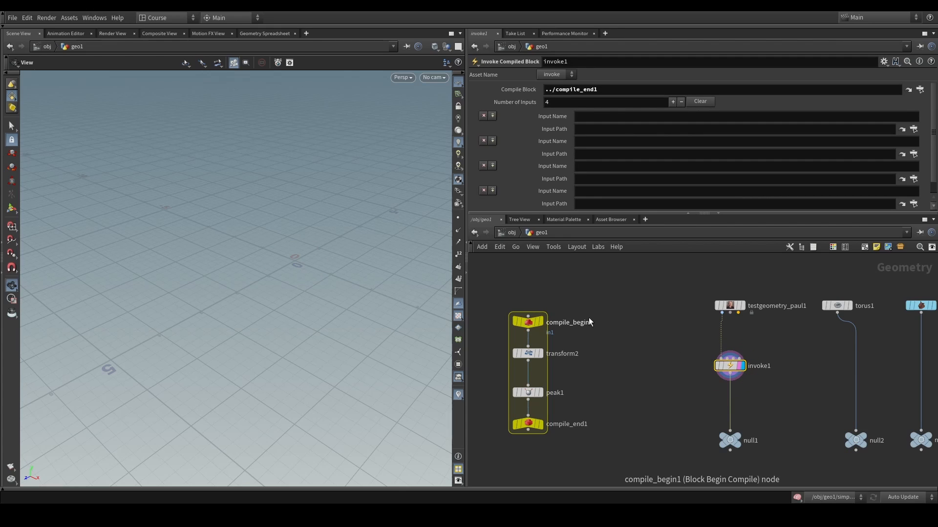
left_click(681, 101)
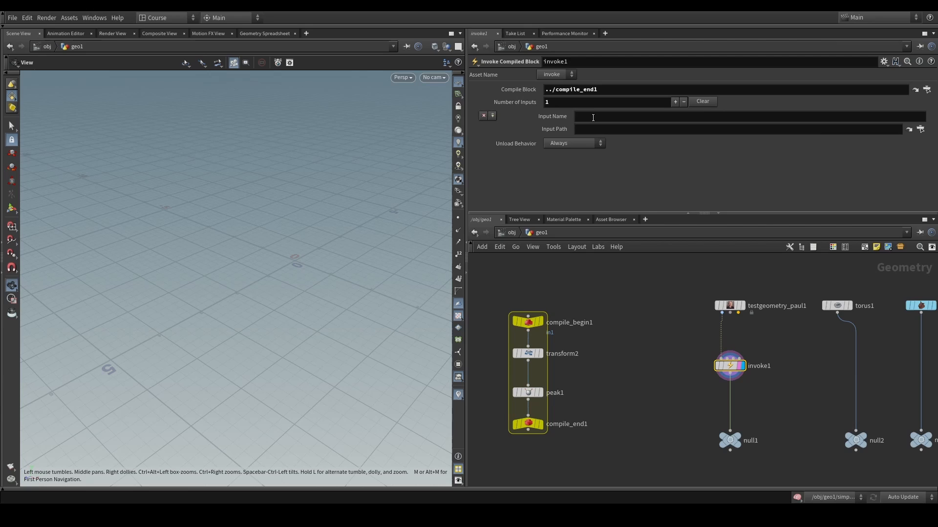
left_click(718, 117)
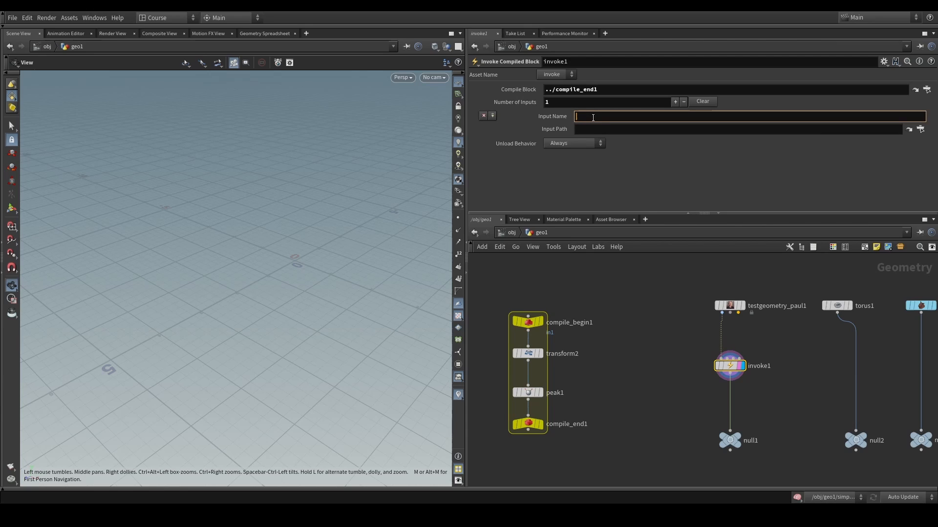
type("in1")
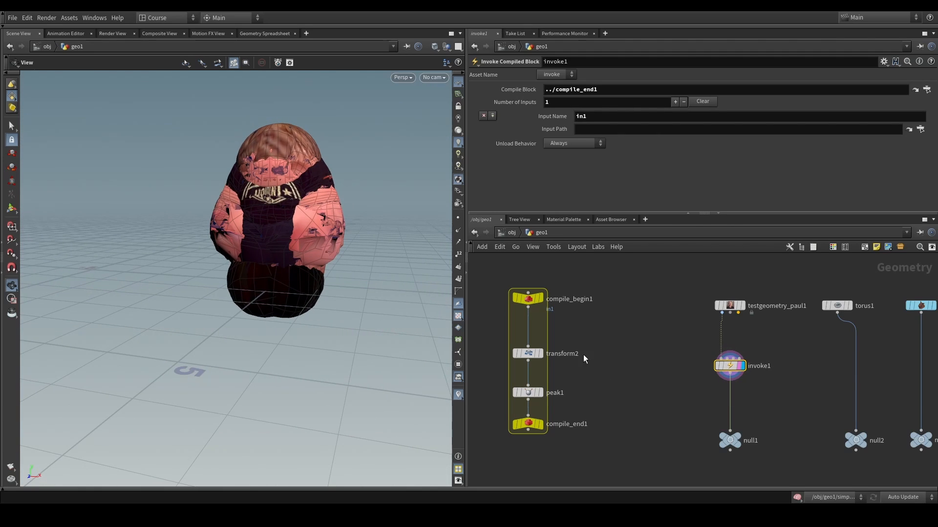
Hook invoke2 to the torus stream and display its result.
left_click(528, 354)
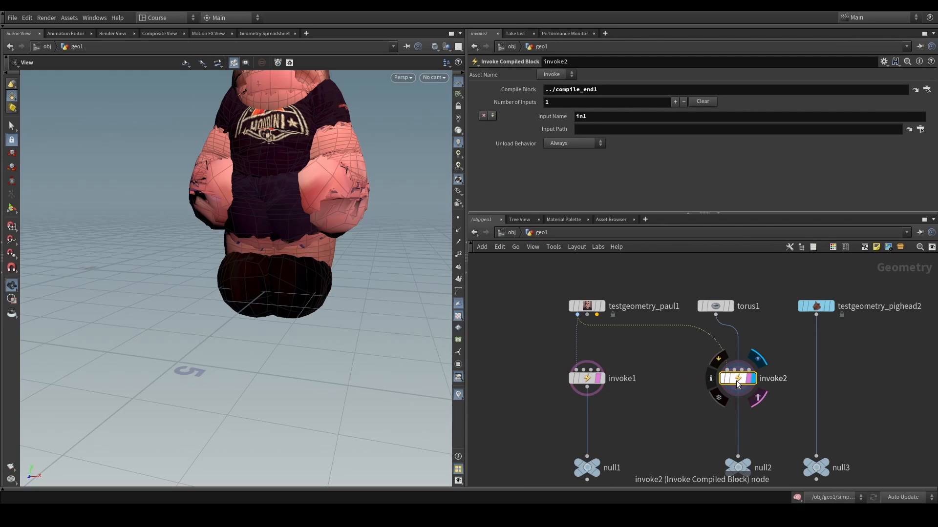
left_click(737, 388)
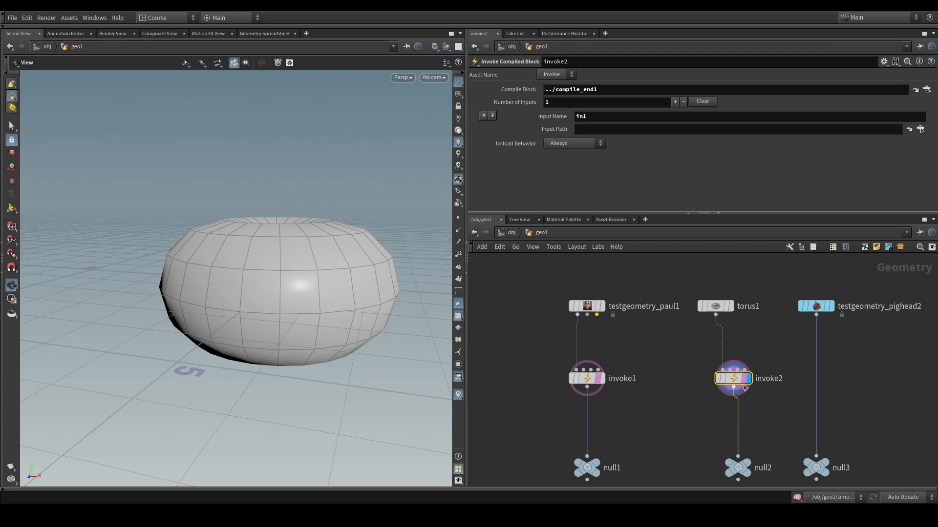
left_click(816, 378)
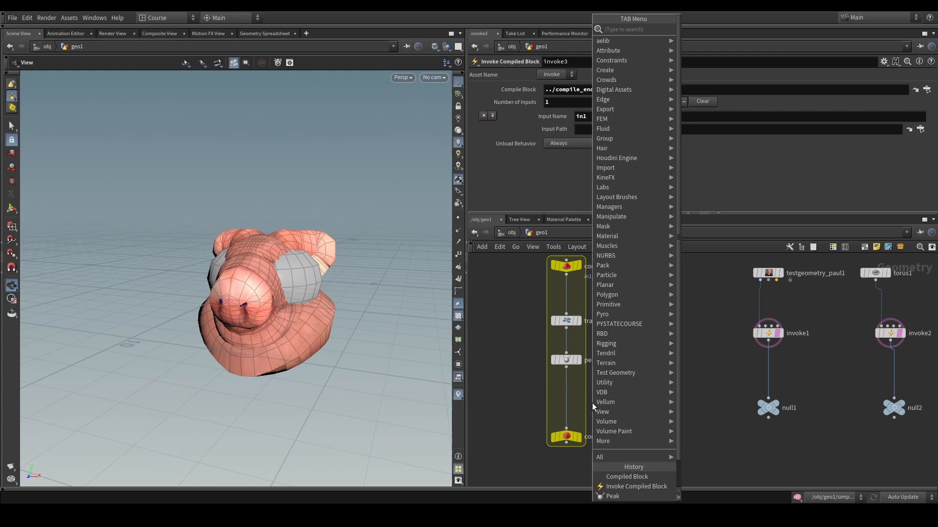
Add a PolyExtrude between peak1 and compile_end1 in the compiled block.
type("polye")
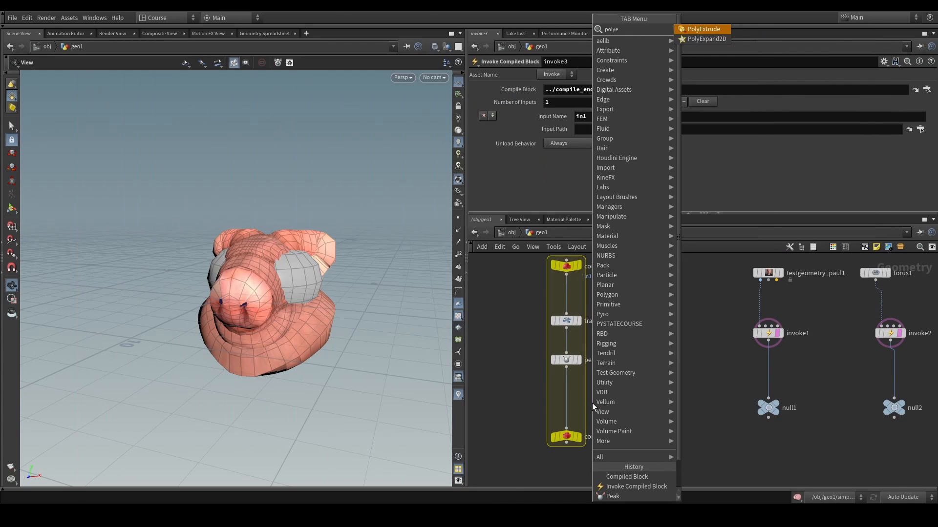
left_click(703, 29)
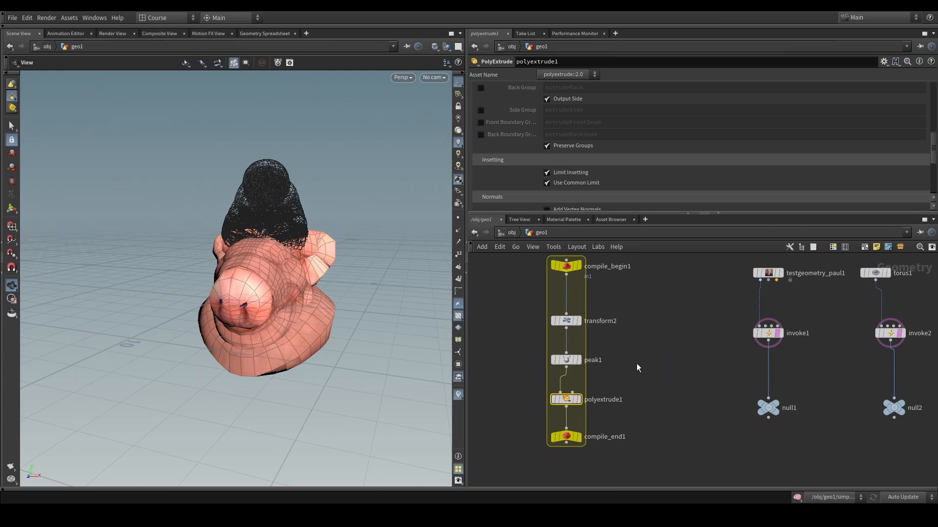
left_click(566, 400)
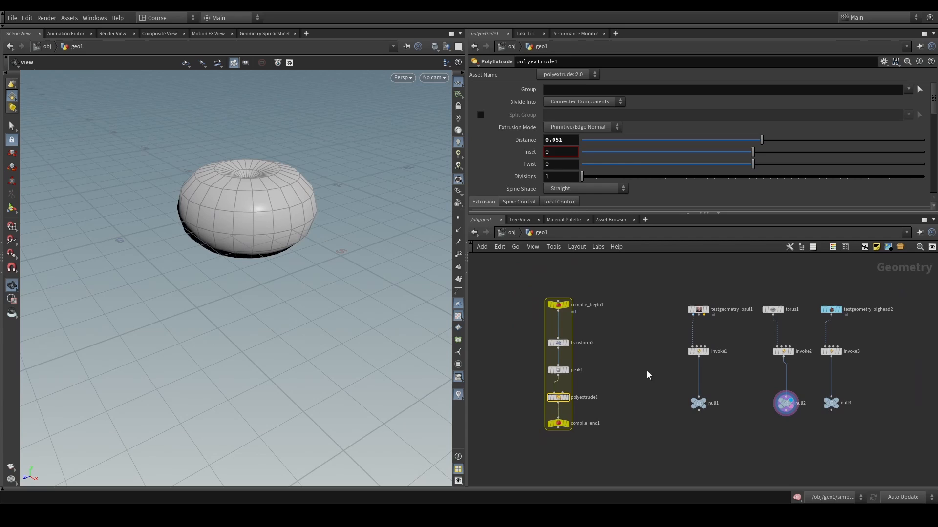
Check invoke3's pig head result and the compiled block's nodes.
left_click(831, 351)
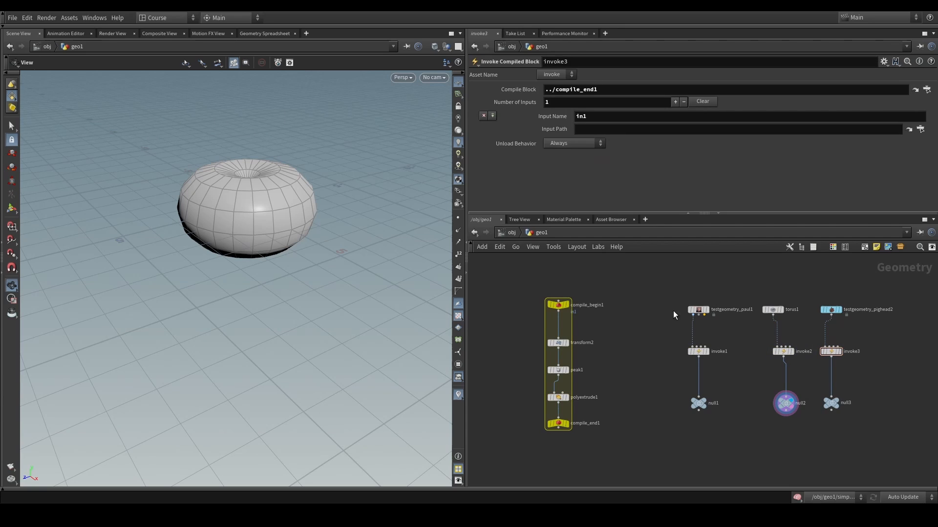
left_click(557, 305)
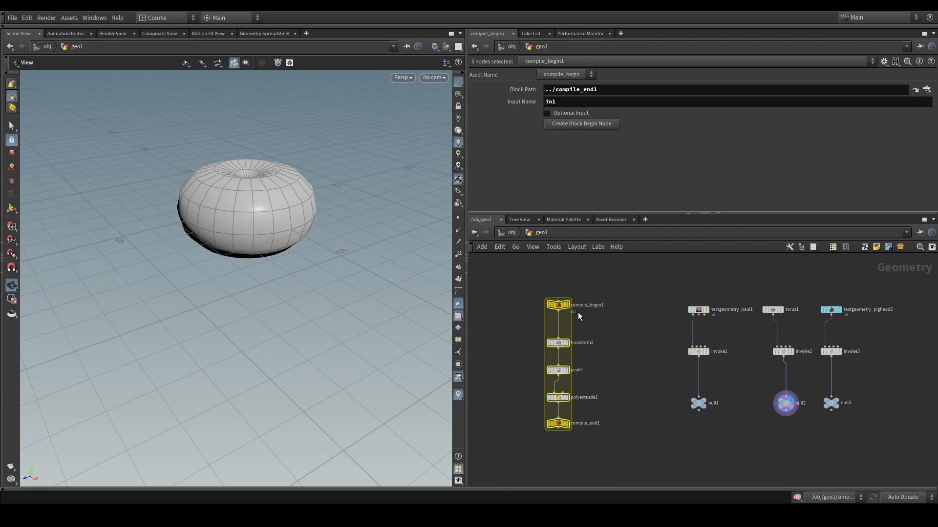
mouse_move(683, 345)
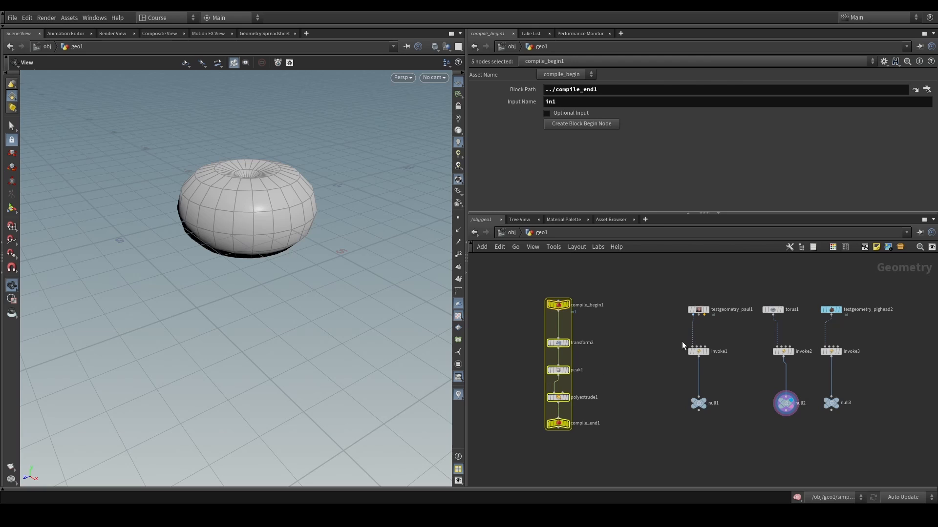
left_click(831, 351)
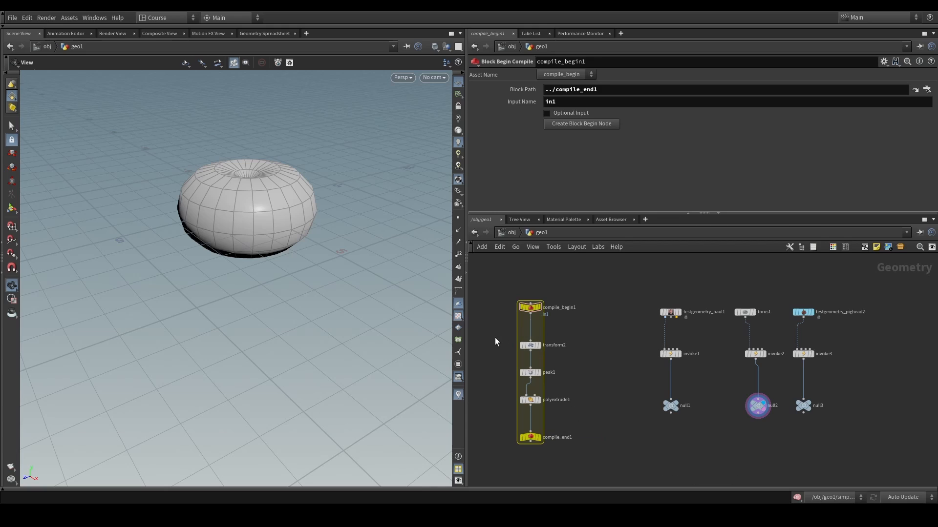
left_click(530, 399)
type("pyth")
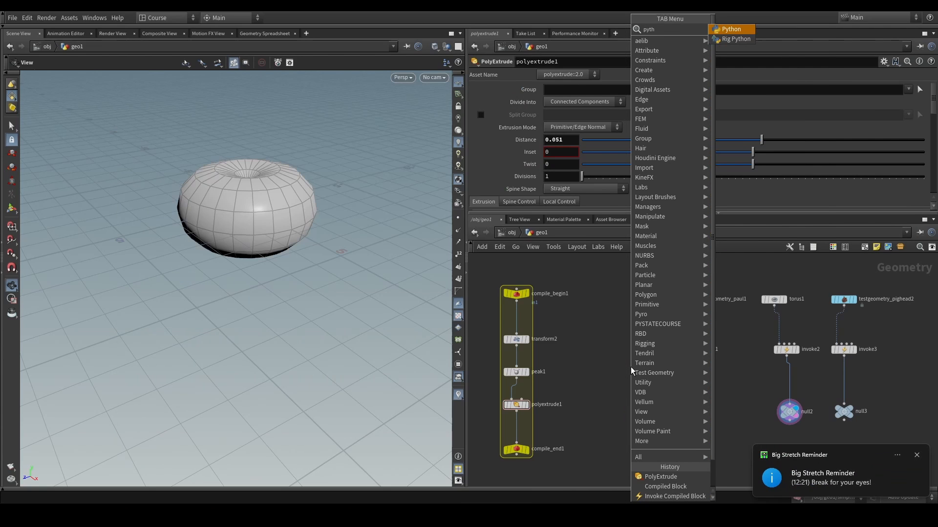
Add a python1 Python SOP and turn on the Non-compilable SOP badge in Network View display options.
left_click(730, 29)
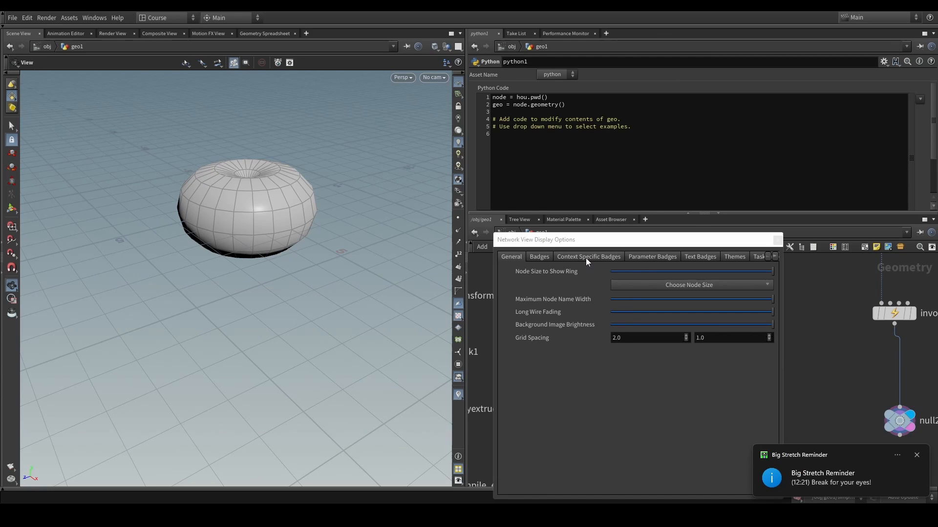
left_click(538, 256)
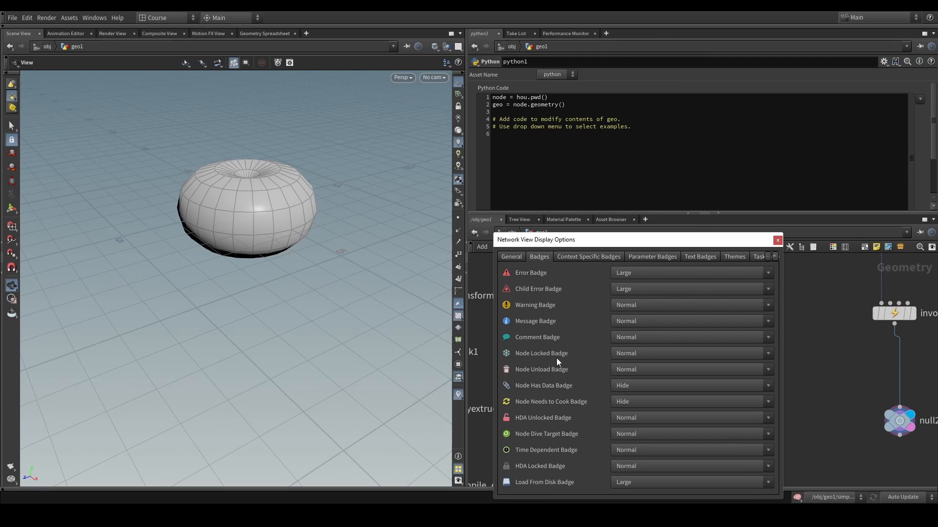
mouse_move(550, 425)
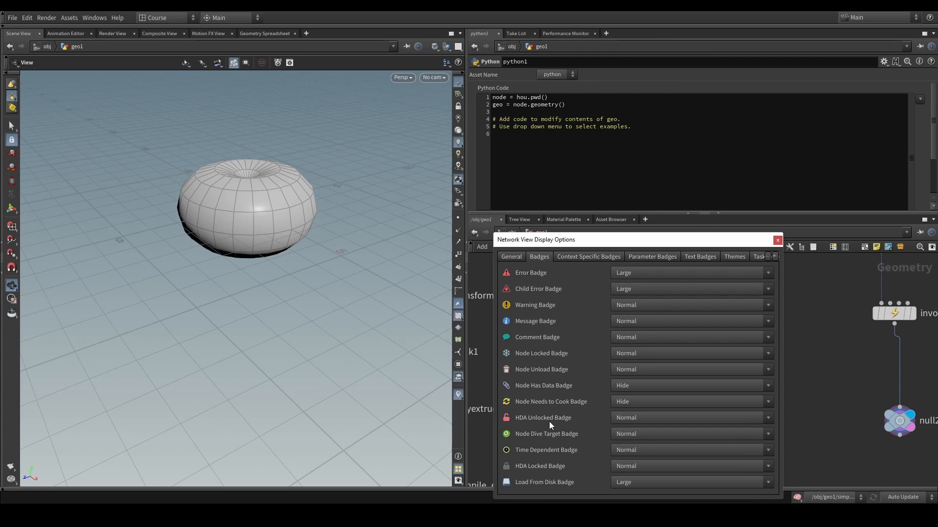
left_click(700, 256)
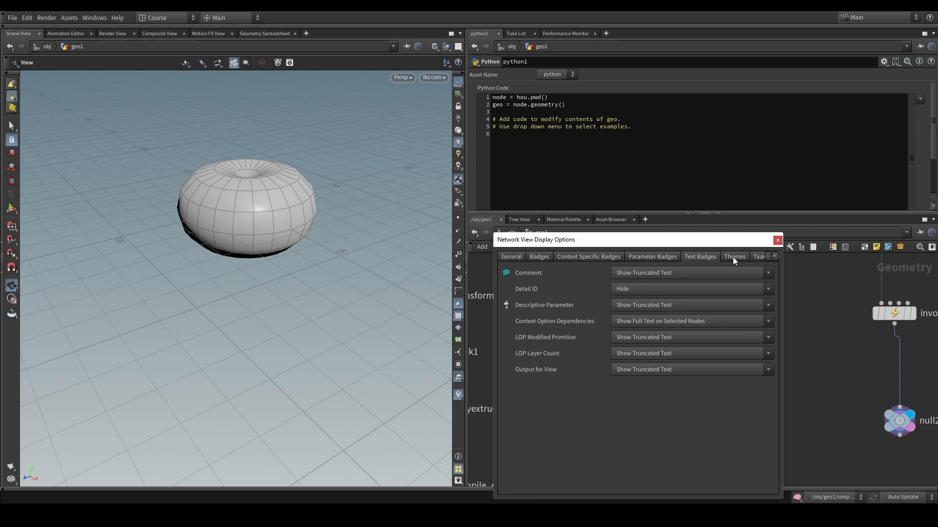
left_click(589, 256)
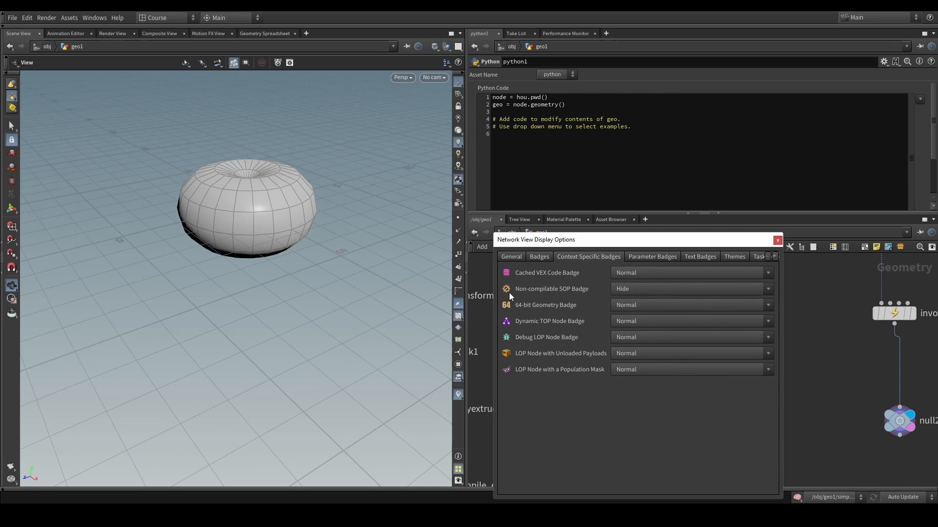
left_click(688, 288)
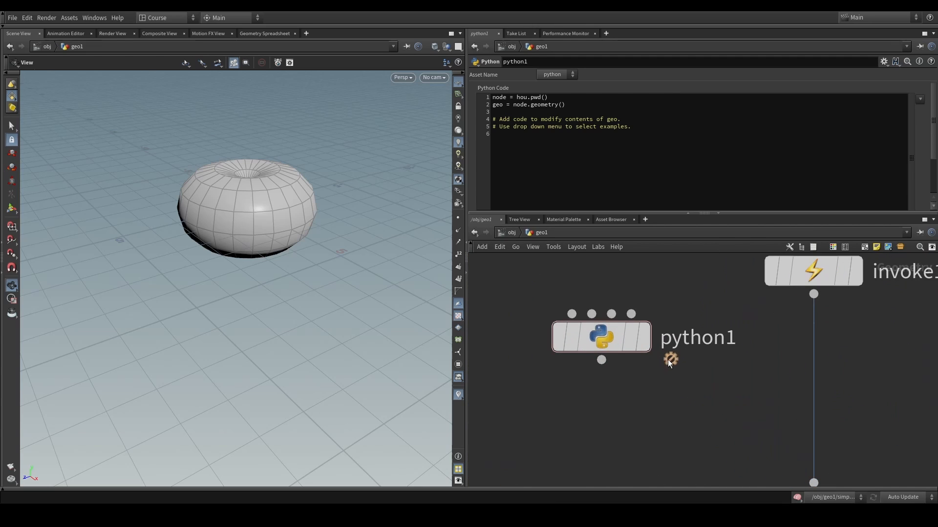
Scroll the network view toward python1, polyextrude1 and compile_end1 in the compile block.
scroll("down", 3)
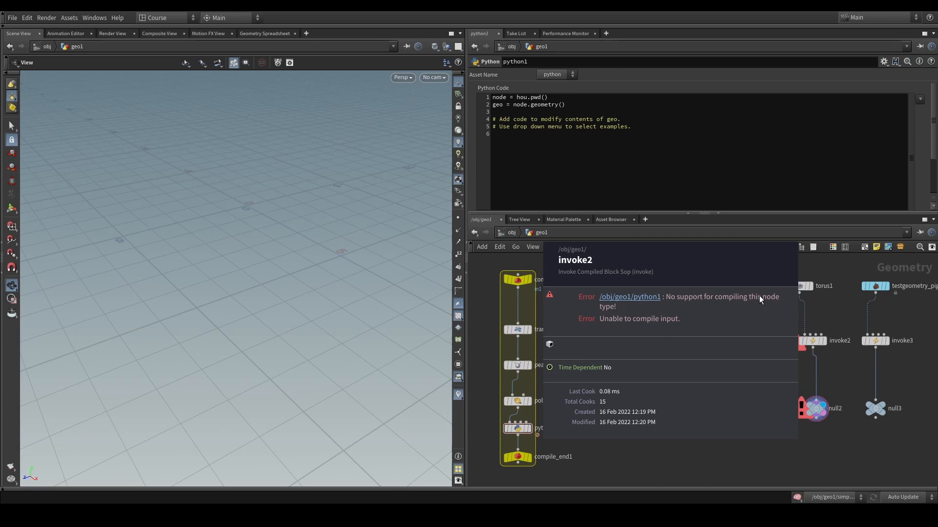
mouse_move(765, 303)
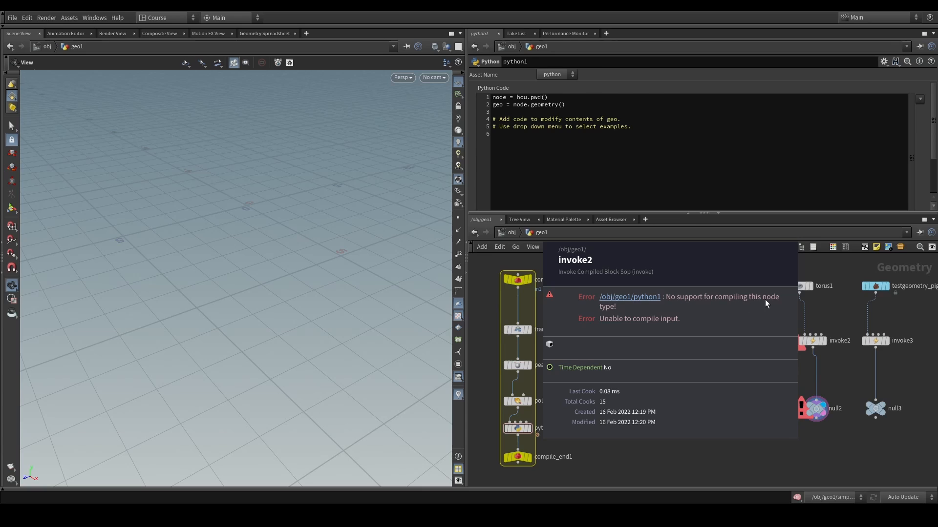